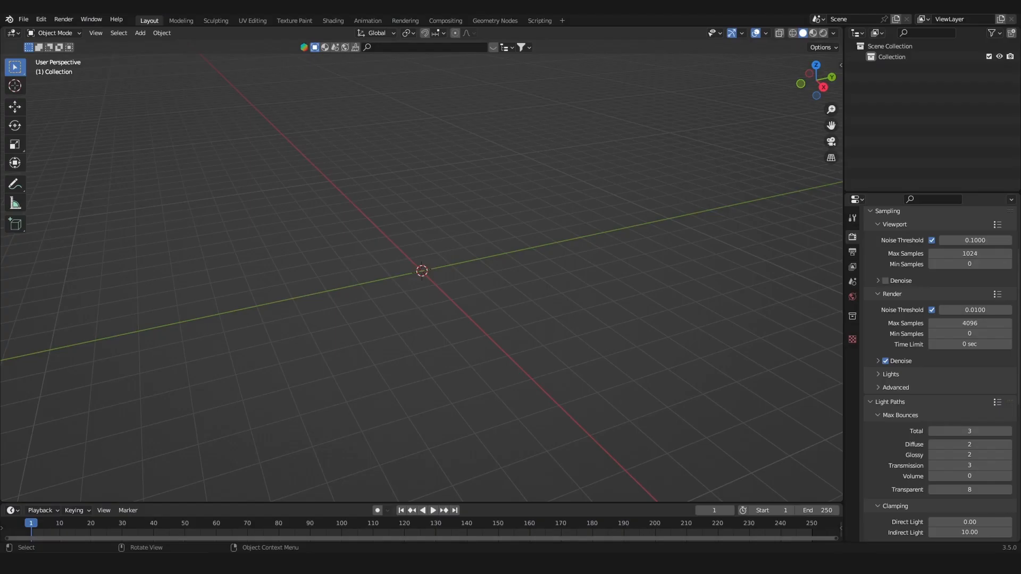
Step: Add a plane mesh at the origin and scale it down to a small square
key(shift+a)
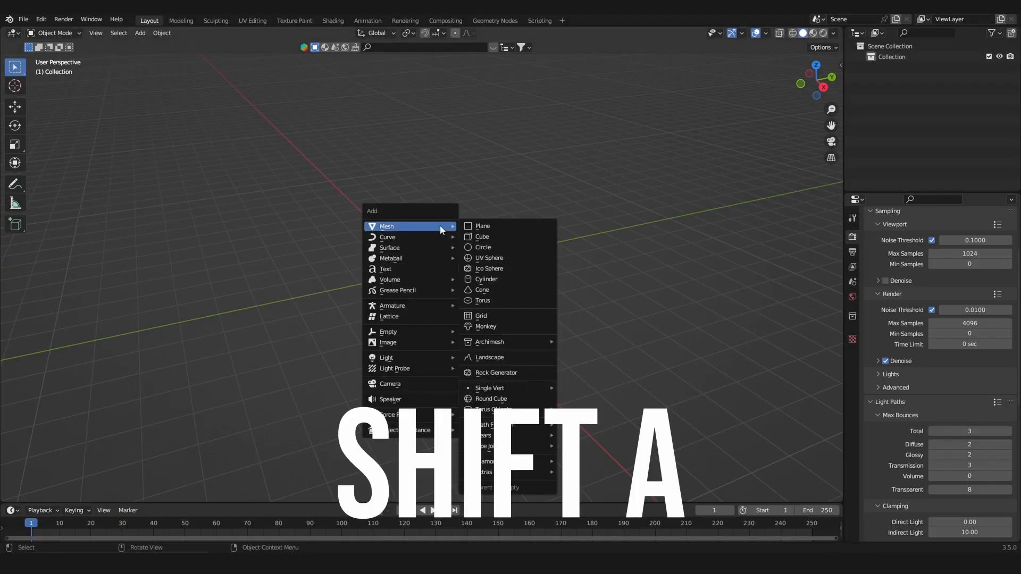
click(482, 226)
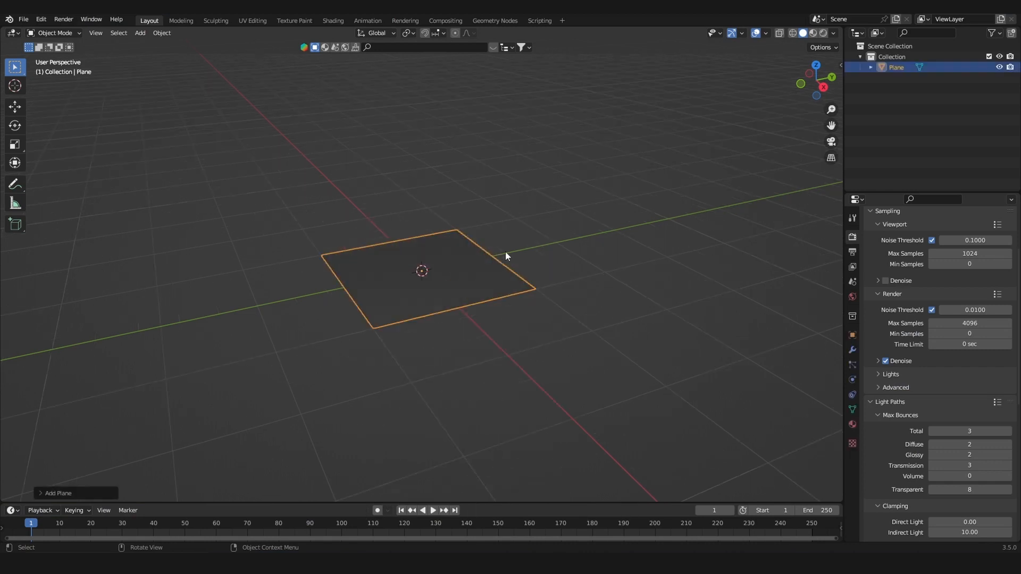
key(s)
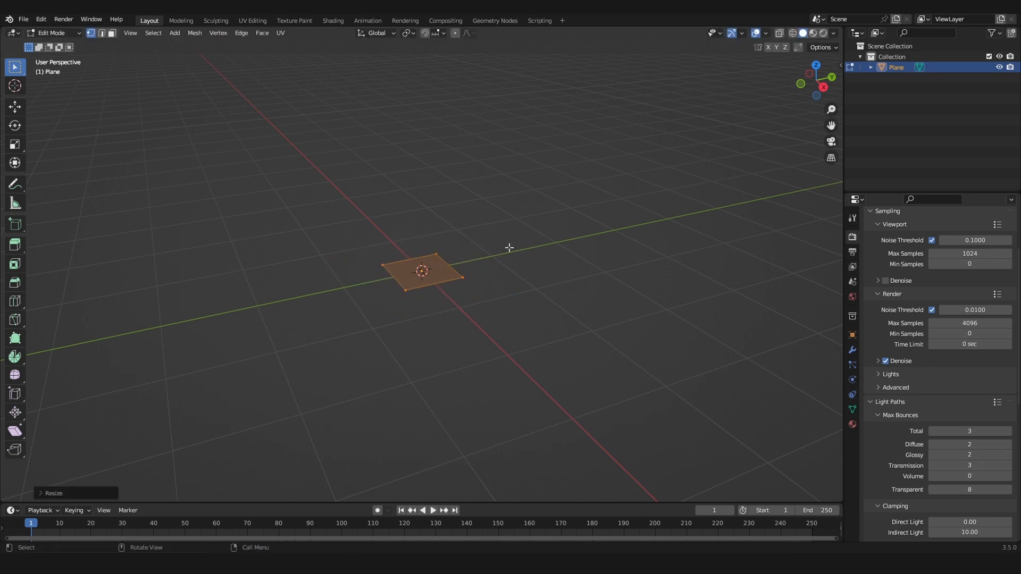
mouse_move(535, 256)
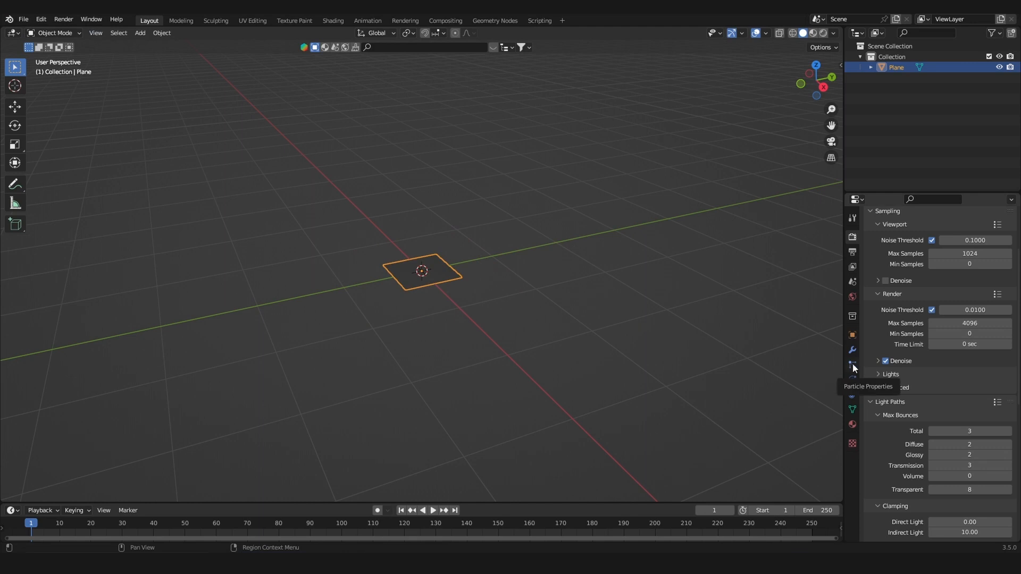
Step: Add a particle system to the plane and set its type to Hair
click(852, 363)
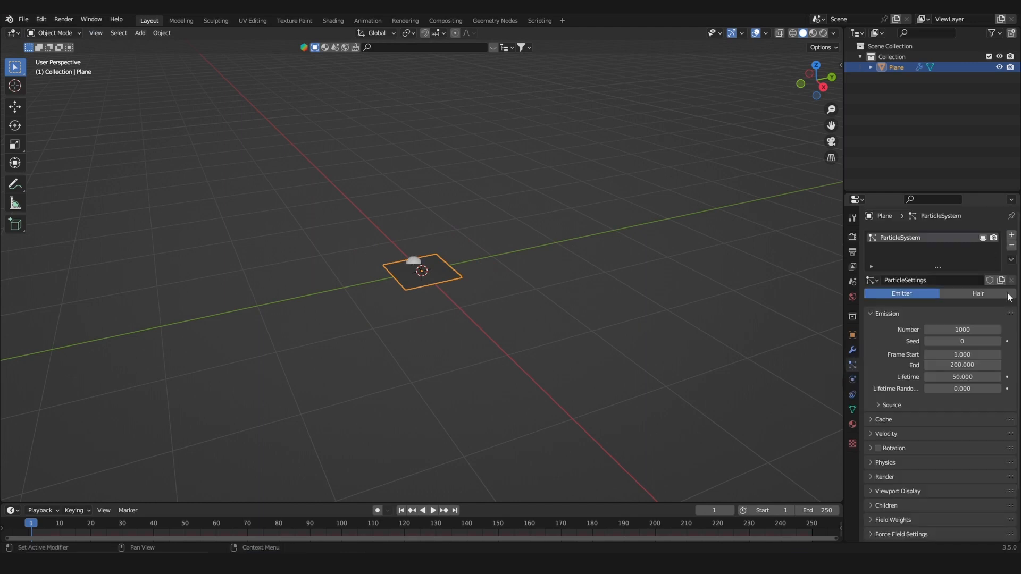
mouse_move(977, 293)
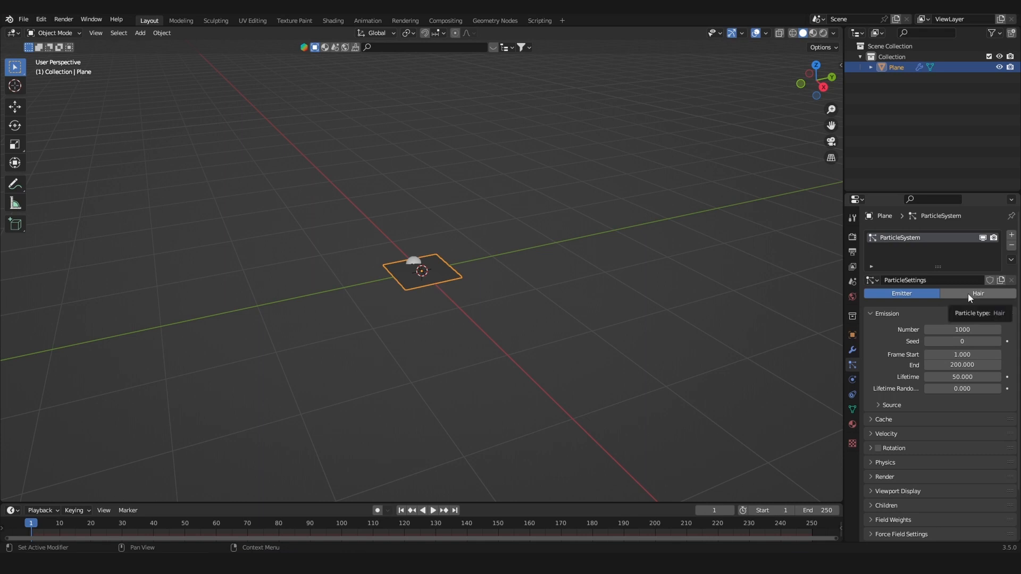
click(976, 293)
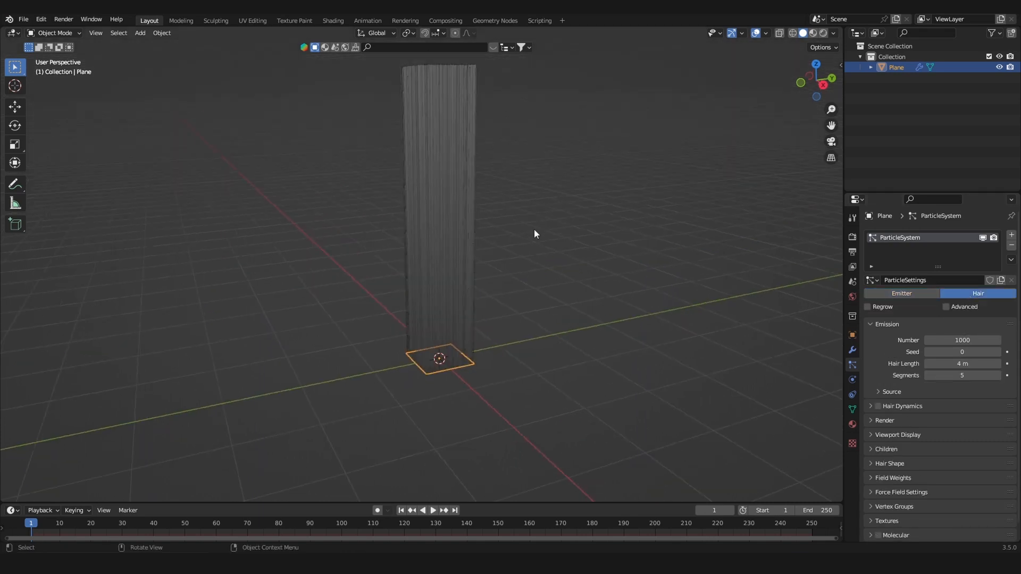
Step: Add a Turbulence force field beside the hair plane
key(shift+a)
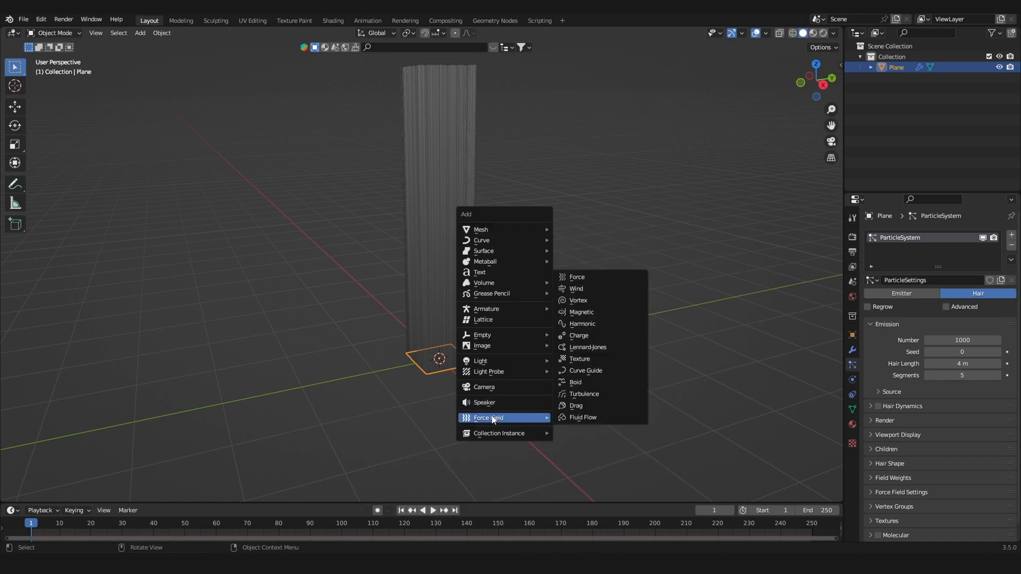
mouse_move(598, 300)
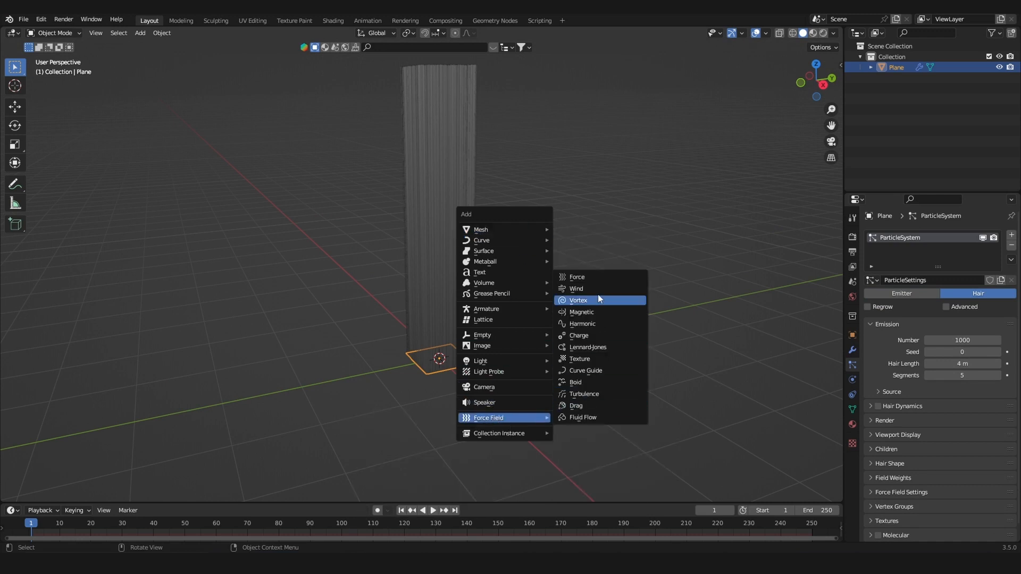
click(583, 394)
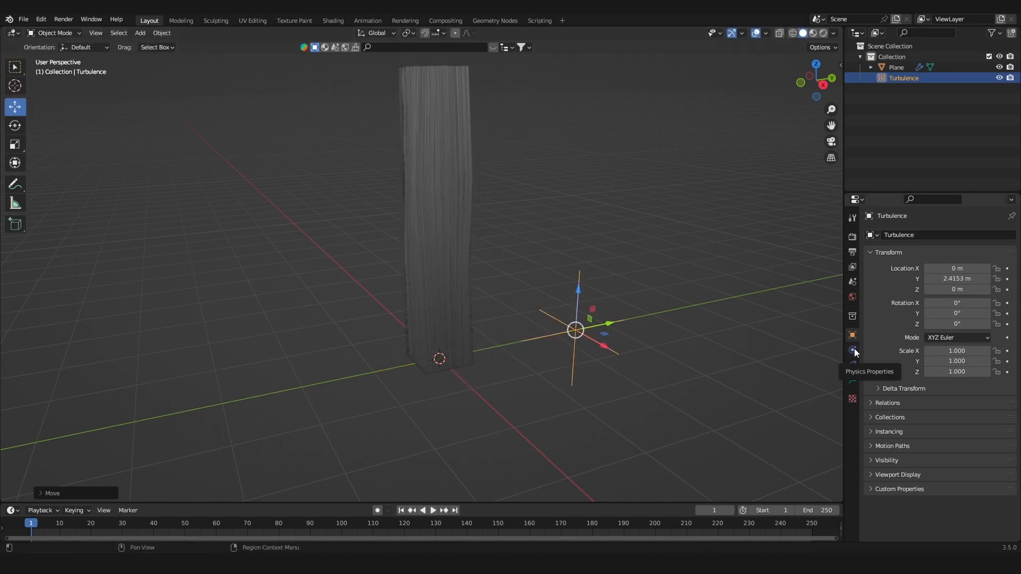
click(852, 351)
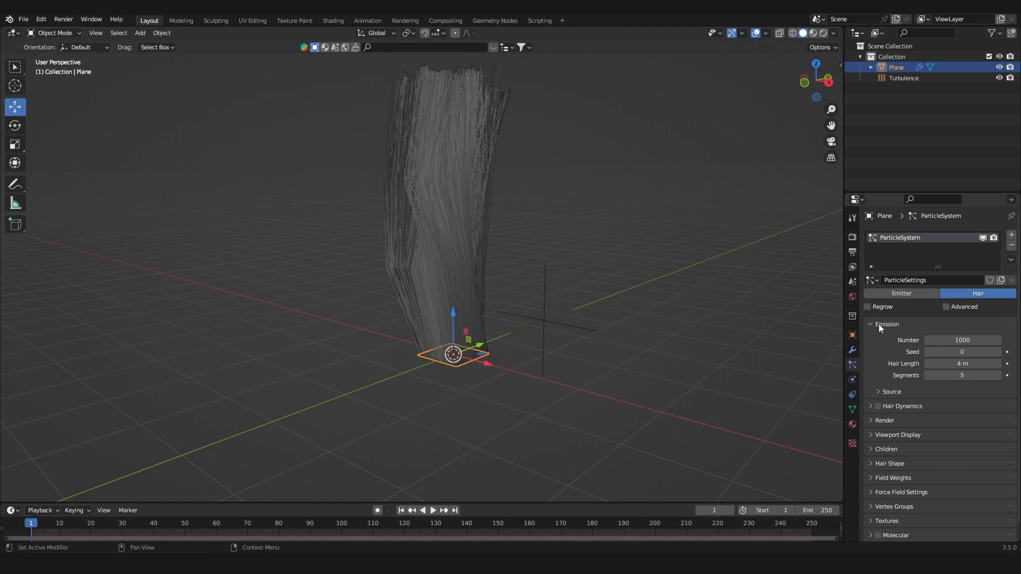
Step: Change the hair emission number to 2 and strengthen the turbulence field's strength and size
click(887, 324)
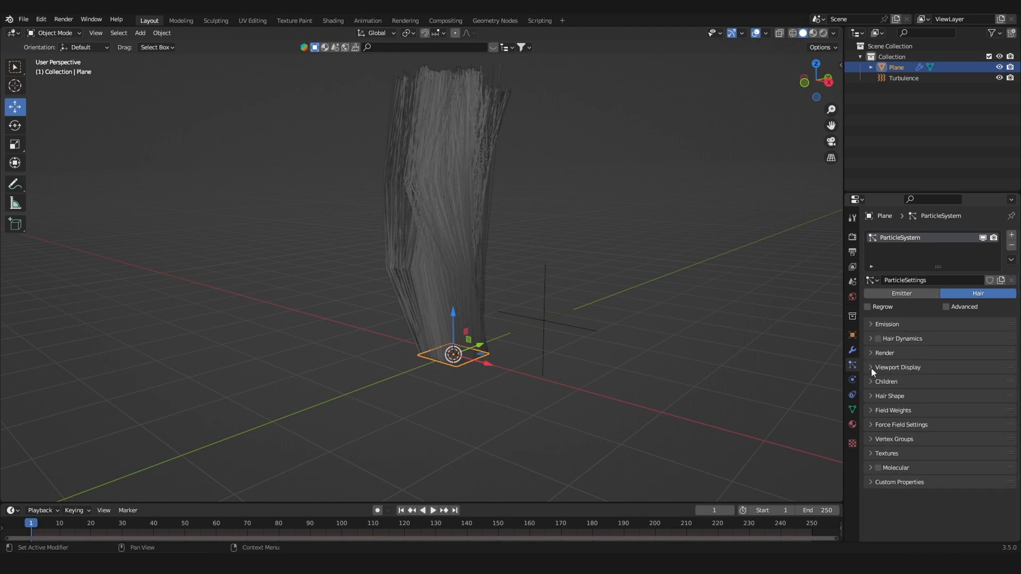
click(897, 367)
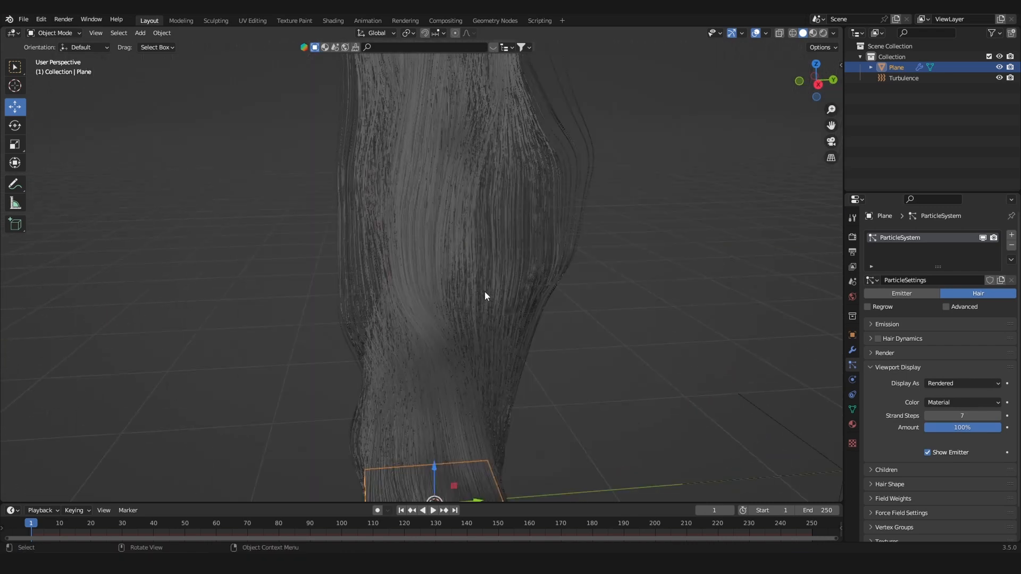
click(904, 78)
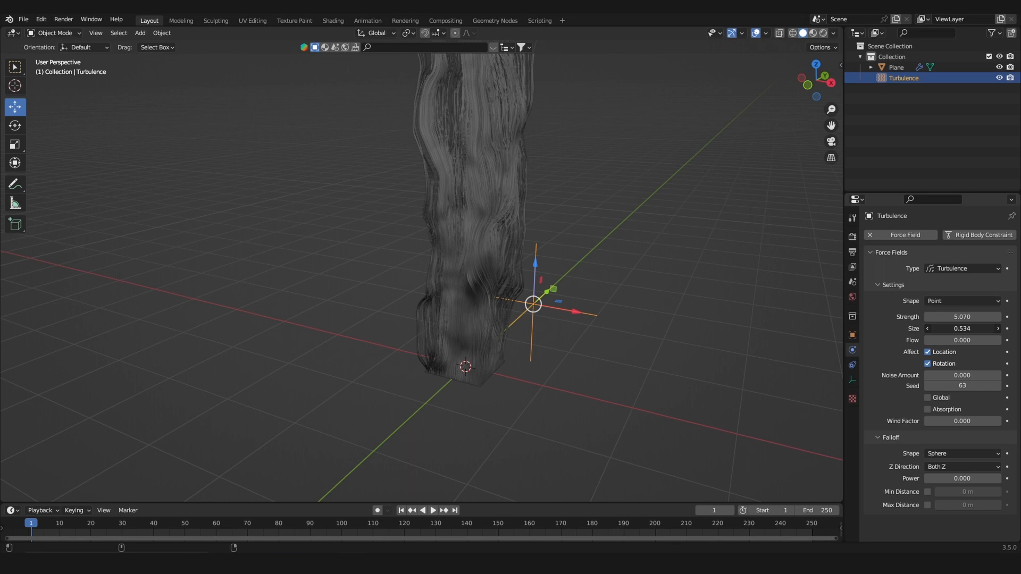
click(897, 67)
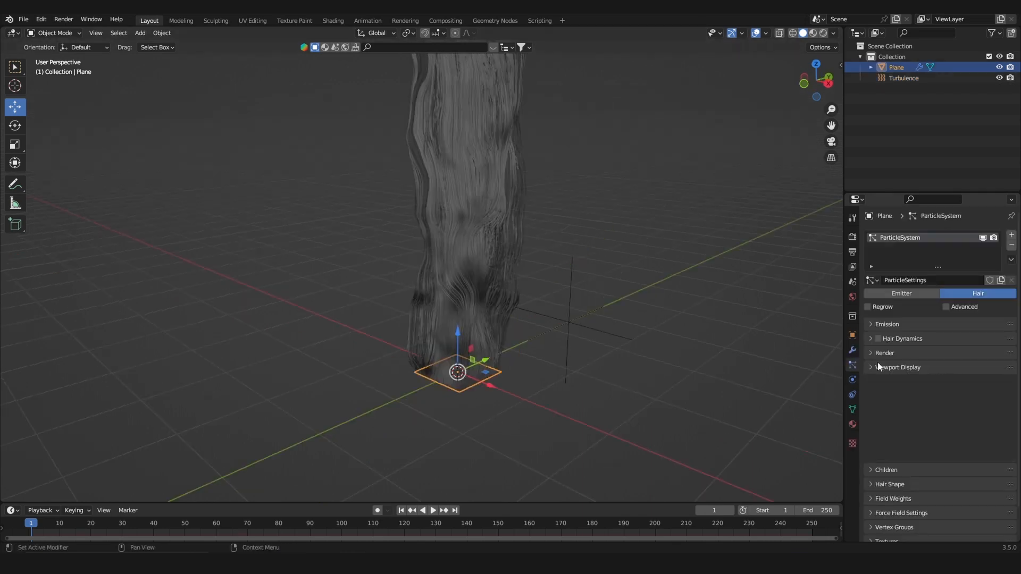
click(887, 324)
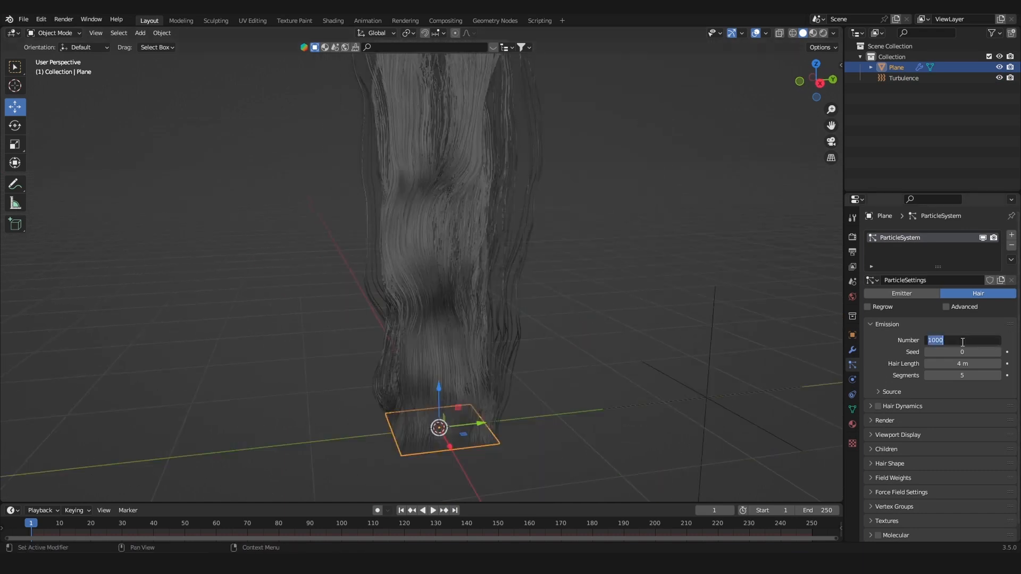
text(2)
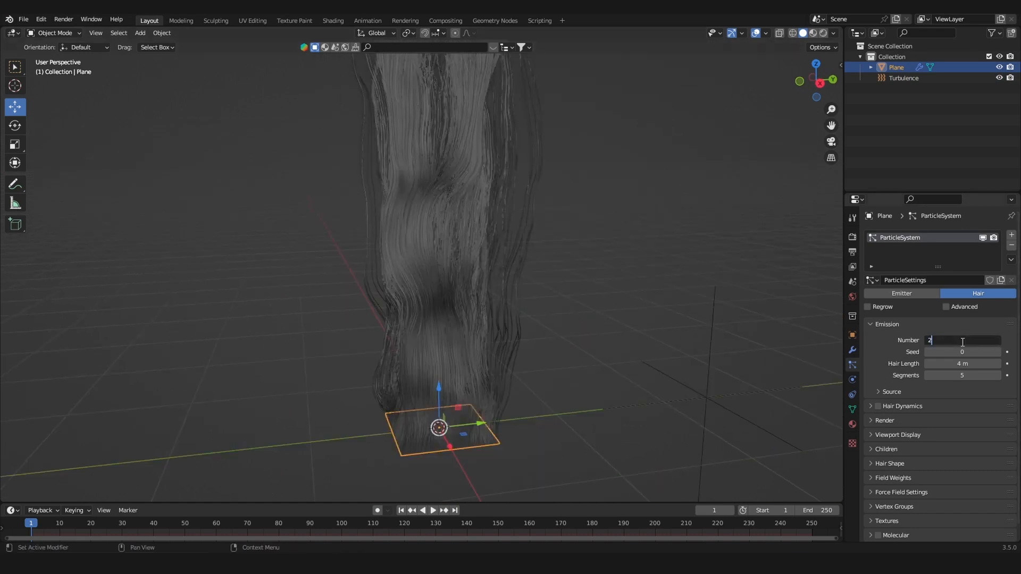
click(903, 78)
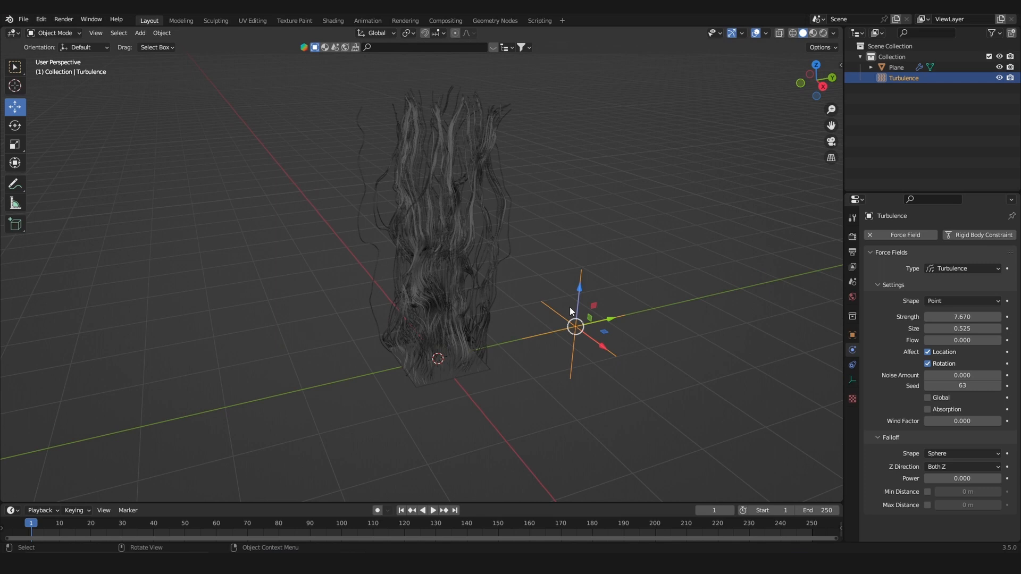
click(896, 67)
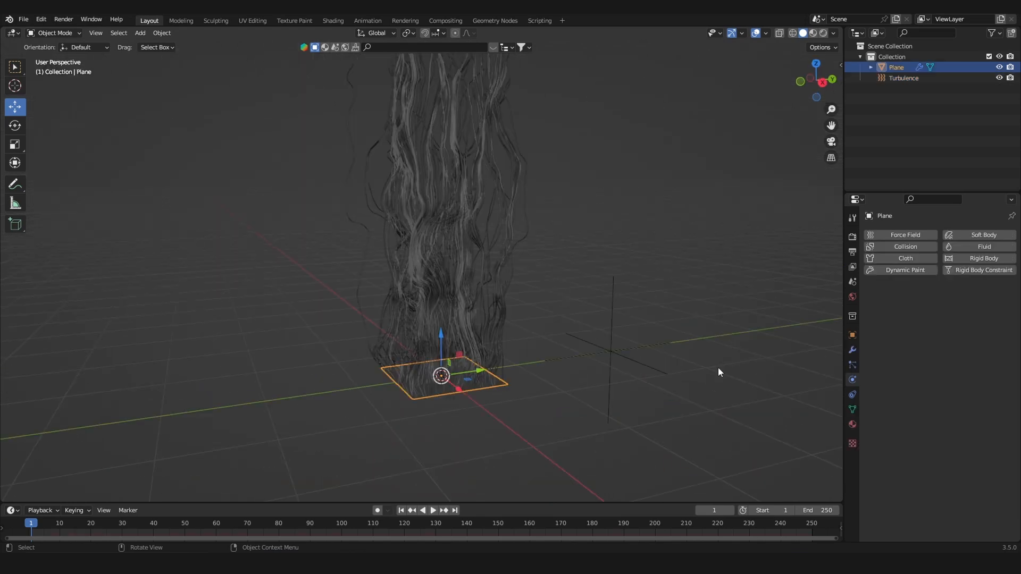
mouse_move(441, 301)
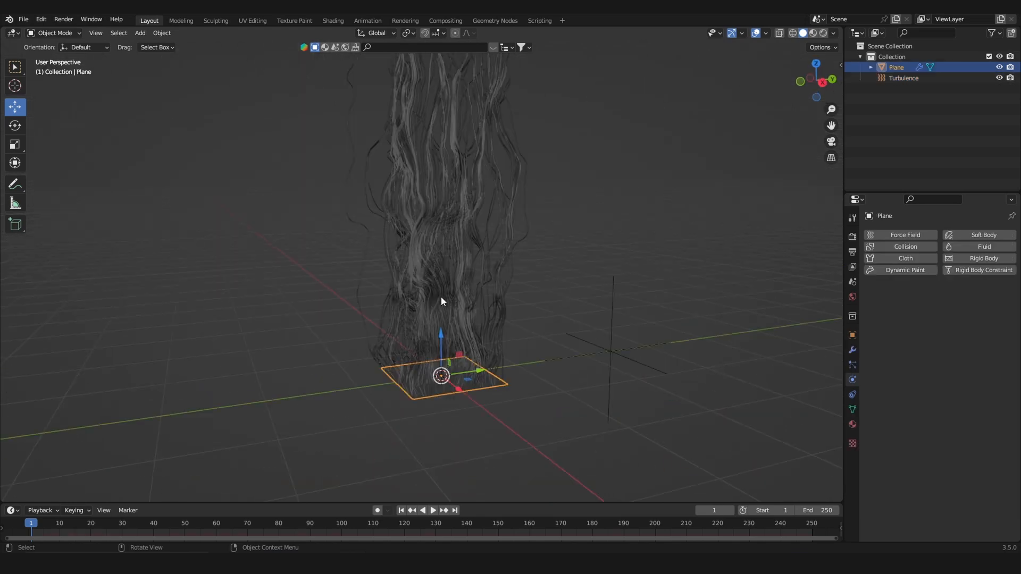
mouse_move(851, 352)
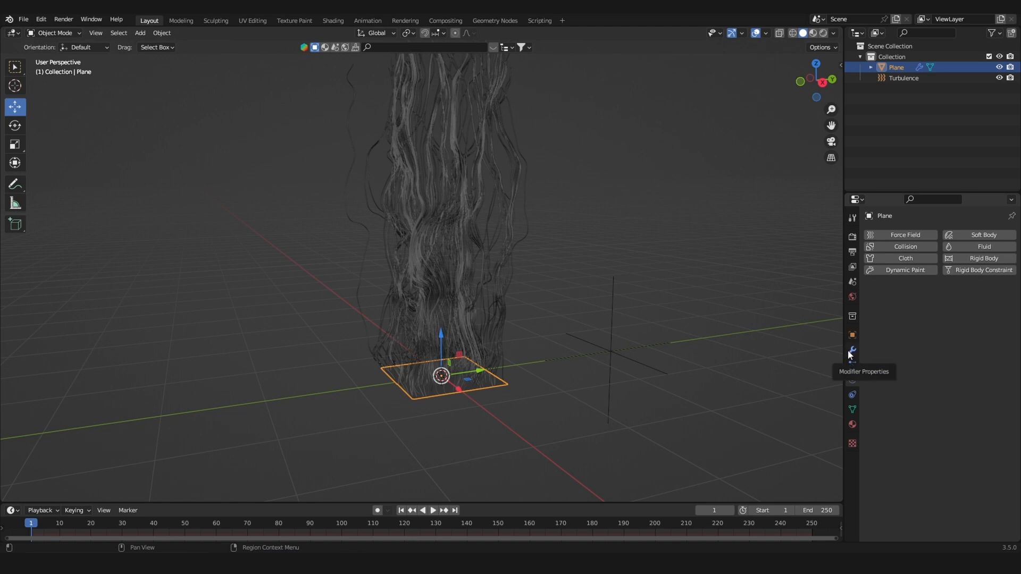
Step: Convert the plane's particle hair into a mesh and hide the original plane via the outliner
click(851, 351)
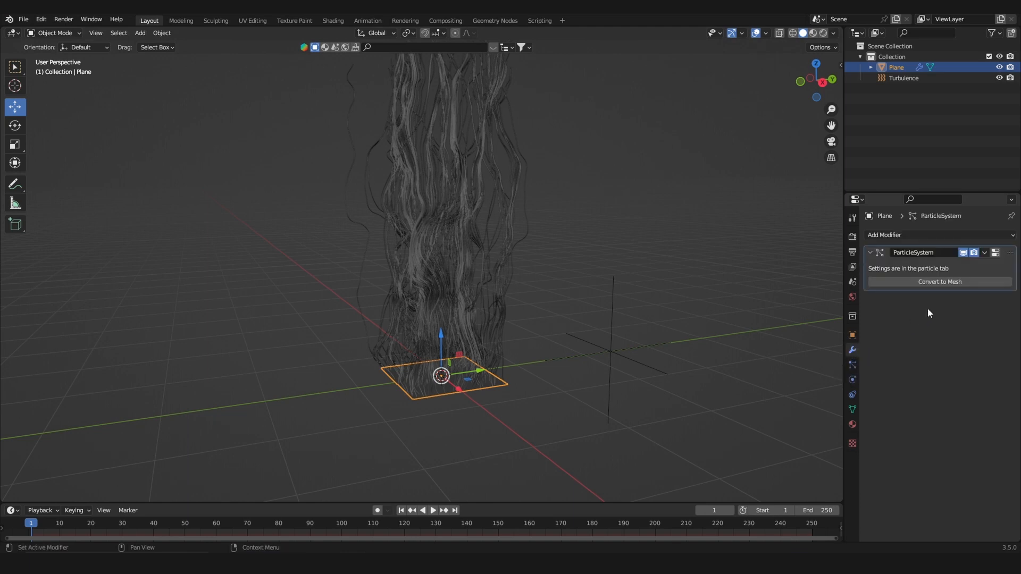
mouse_move(939, 281)
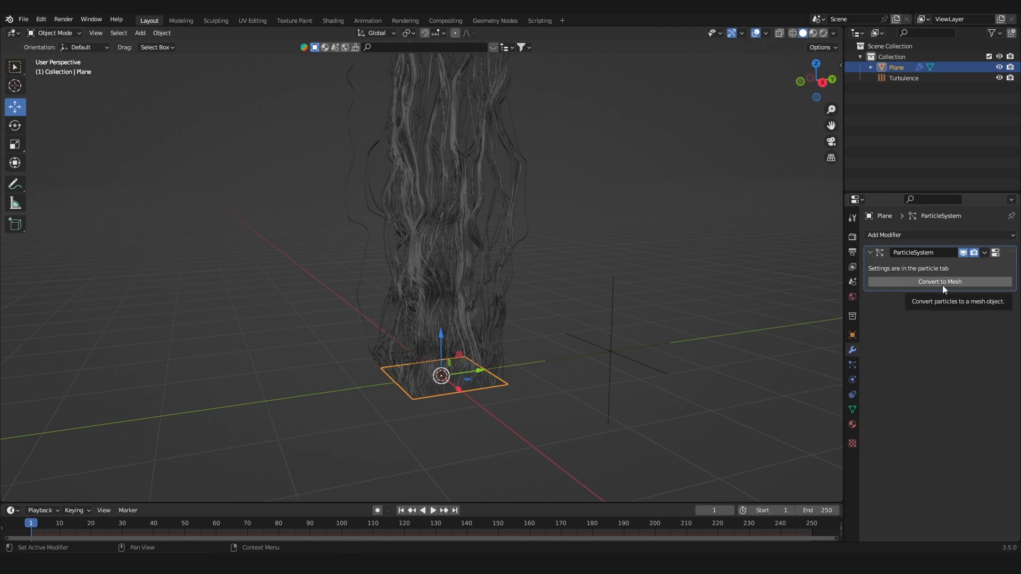
click(938, 281)
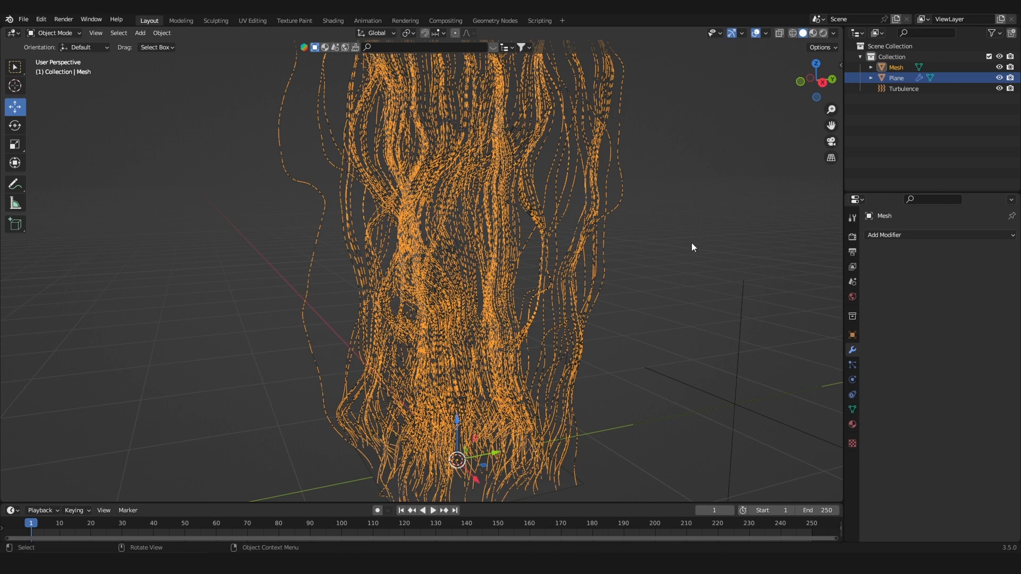
click(992, 33)
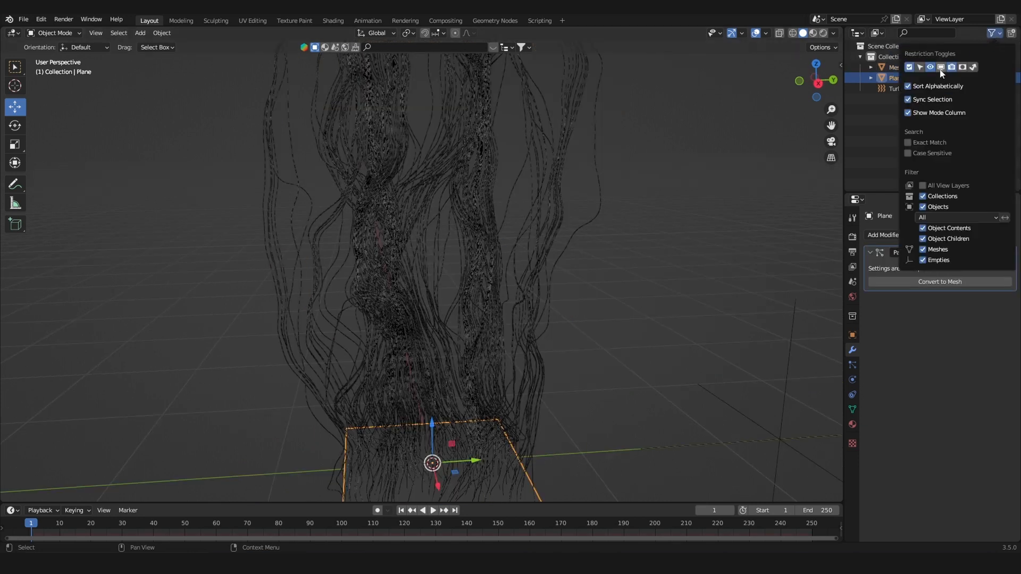
mouse_move(943, 67)
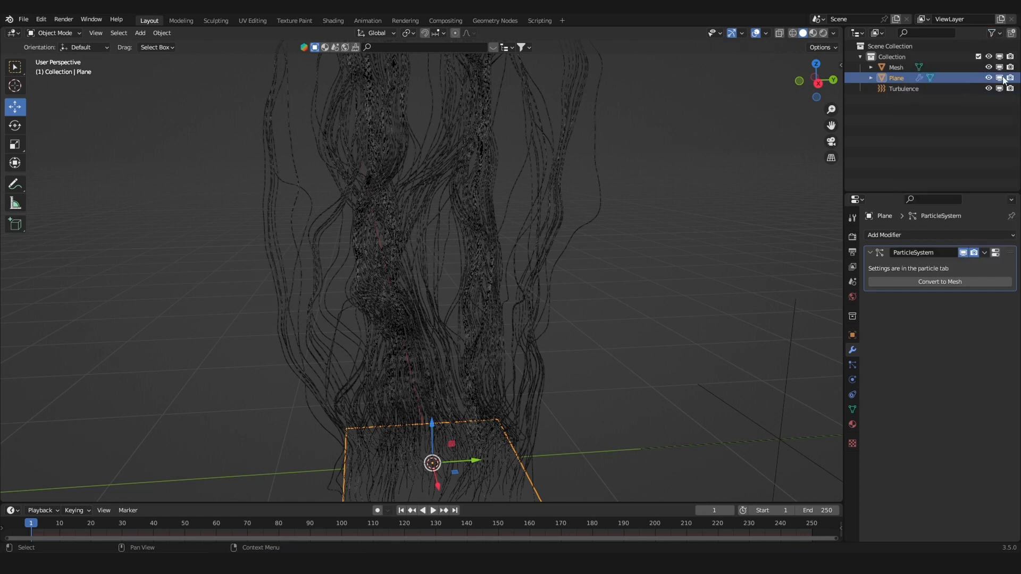
mouse_move(1000, 77)
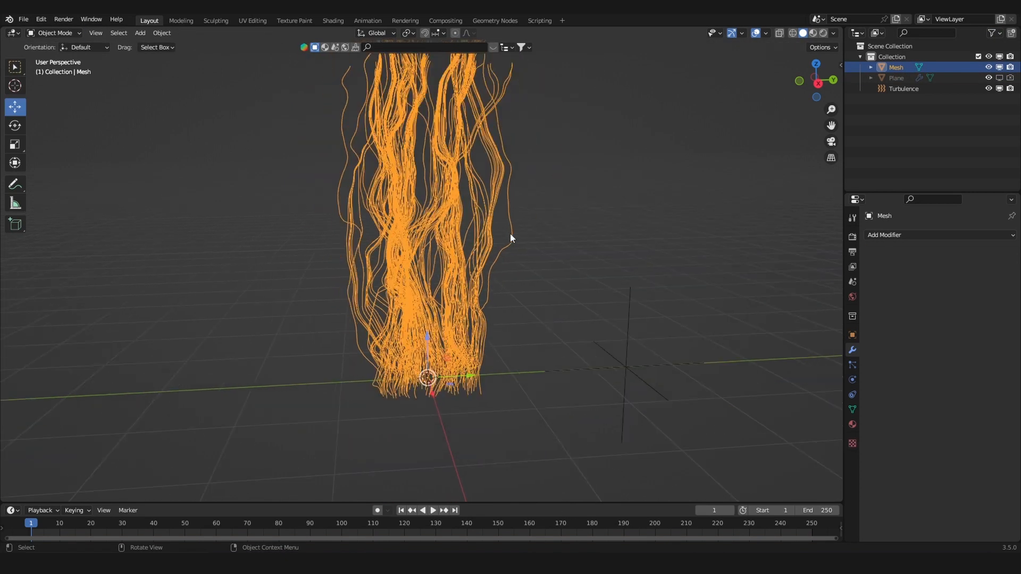
Step: Extrude the strands into ribbons, add a 0.011 m Solidify modifier, and save
key(Tab)
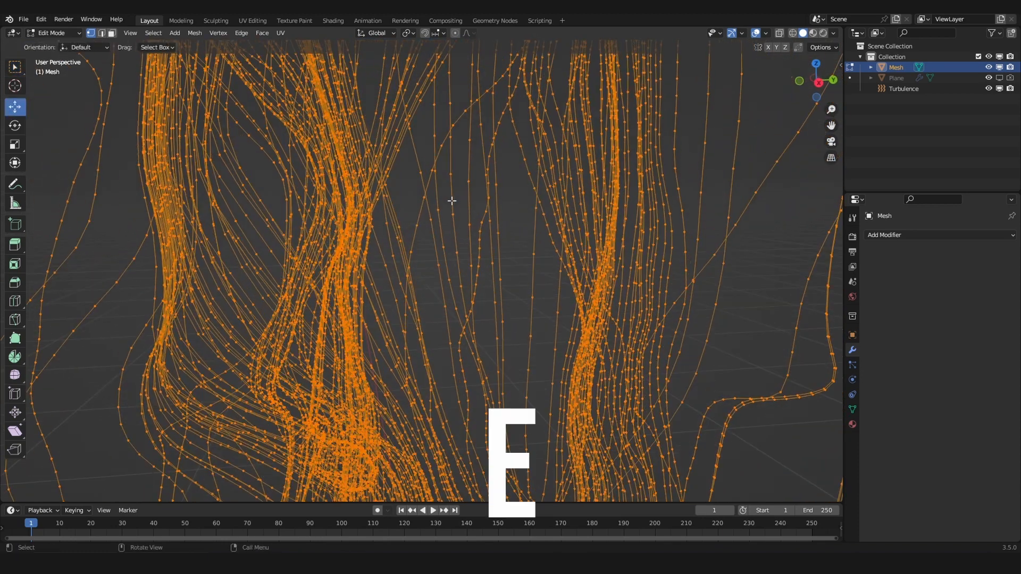
key(Tab)
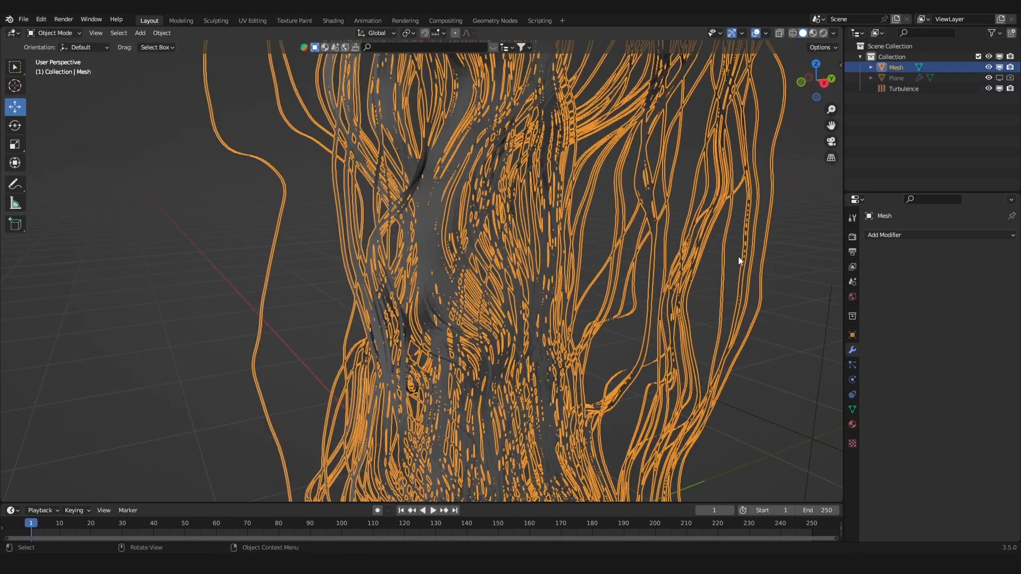
click(912, 235)
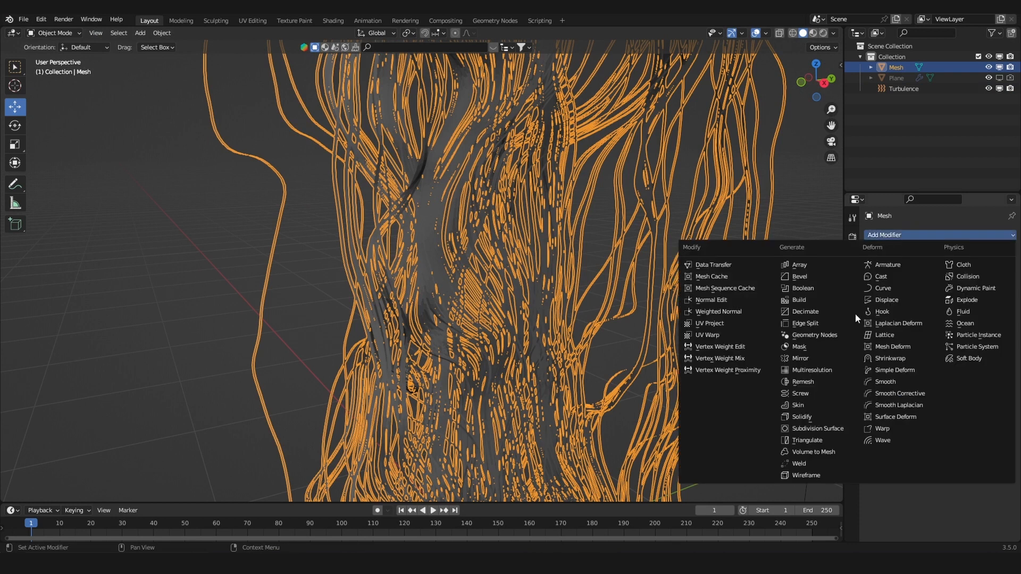
click(801, 417)
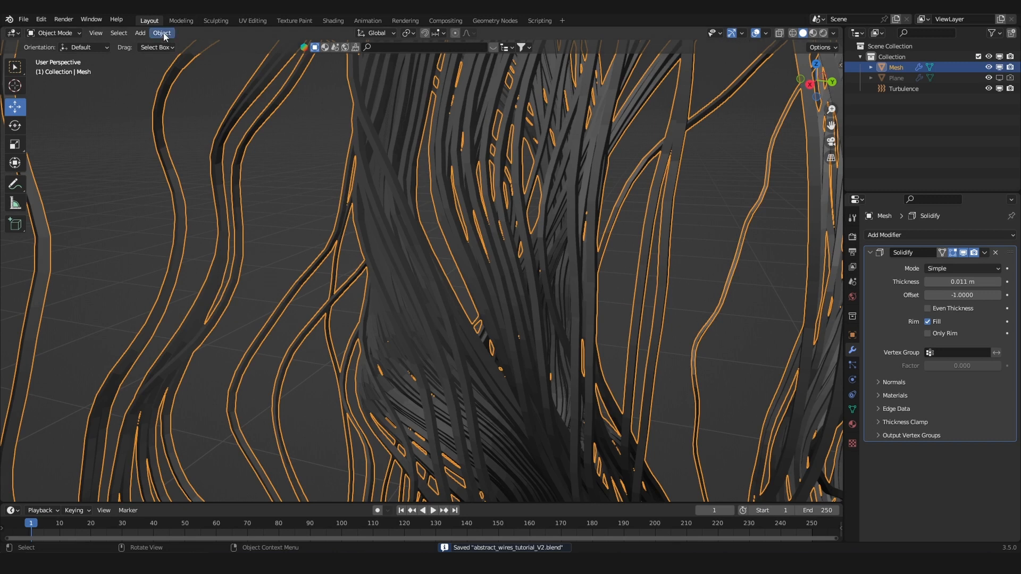
click(161, 32)
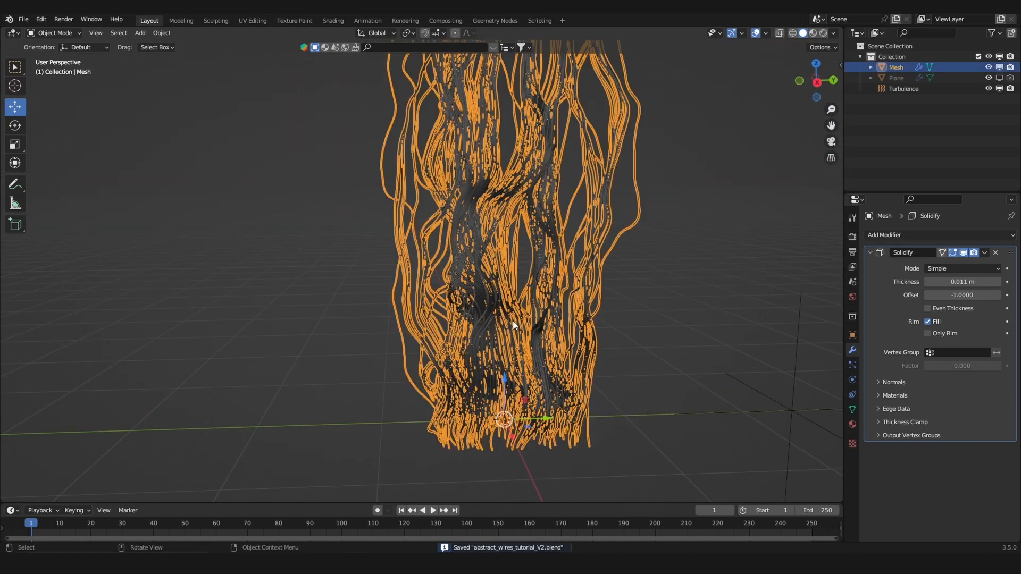
Step: Make eight duplicates of the strand mesh, each moved, proportionally reshaped and rotated
scroll(down, 3)
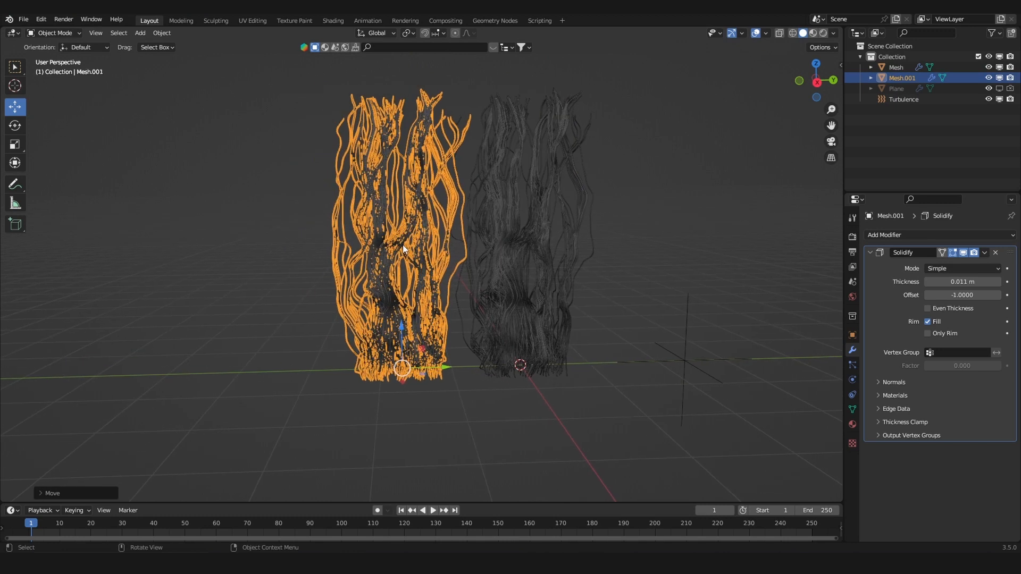
key(Tab)
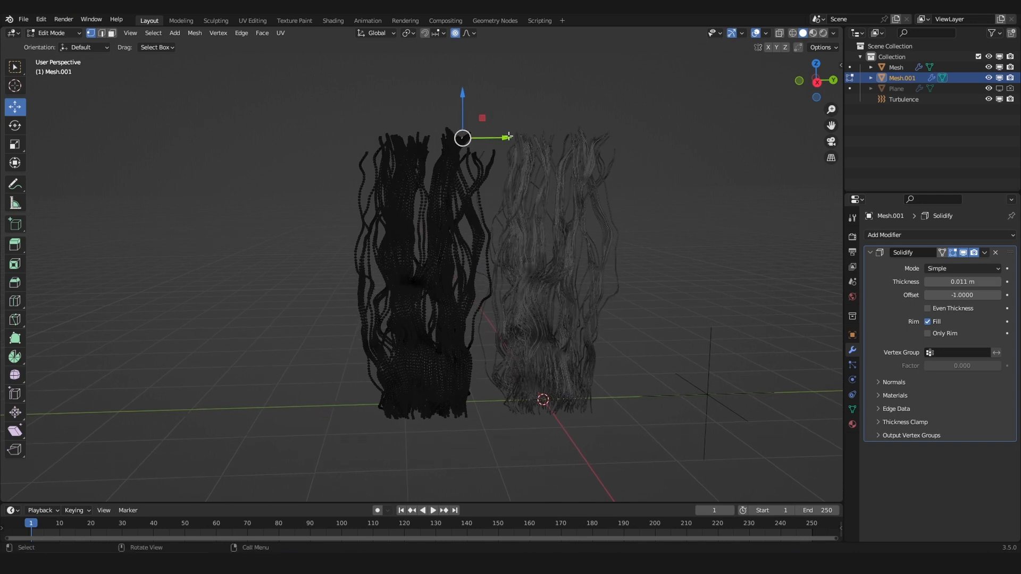
key(g)
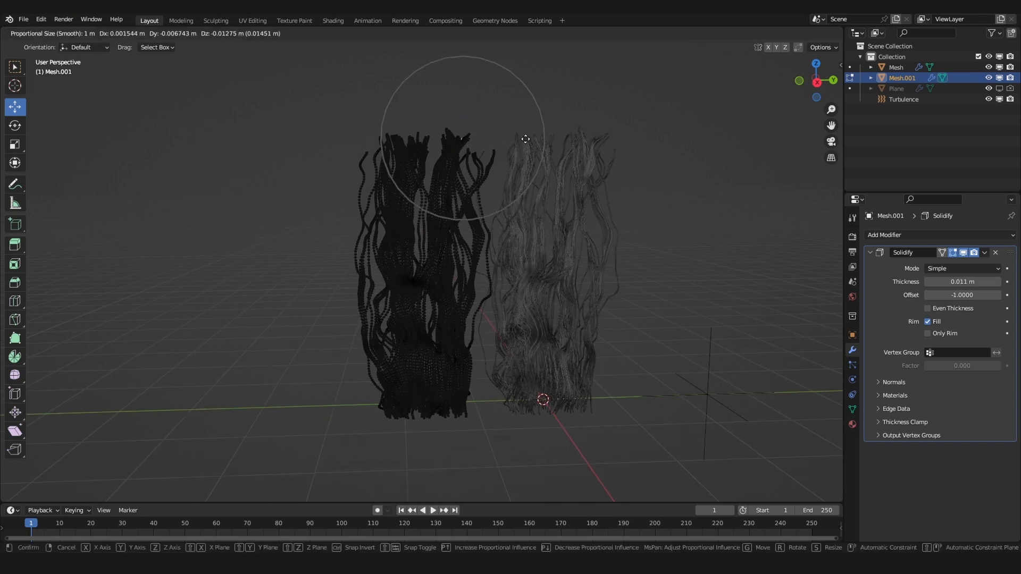
mouse_move(515, 171)
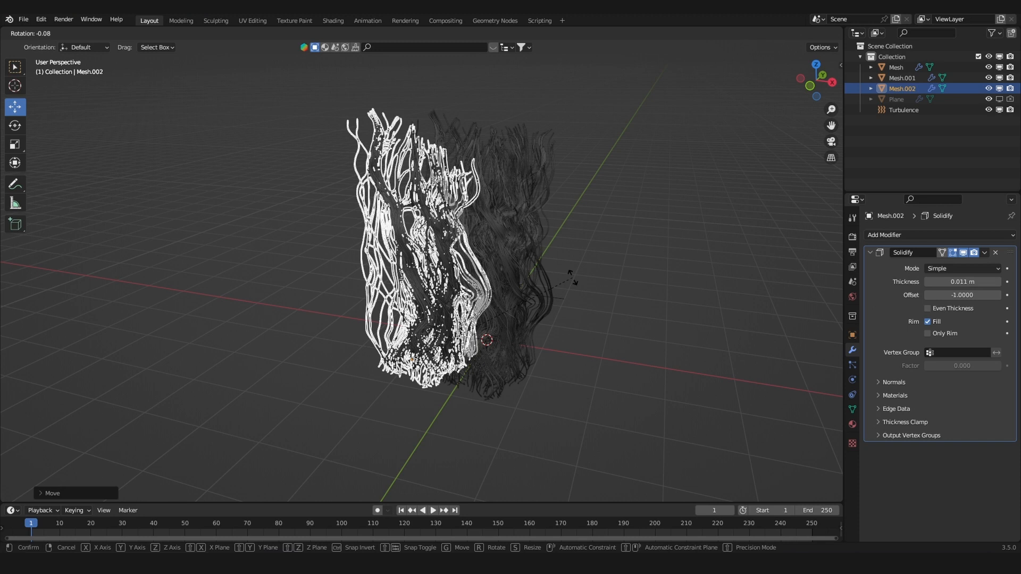
key(y)
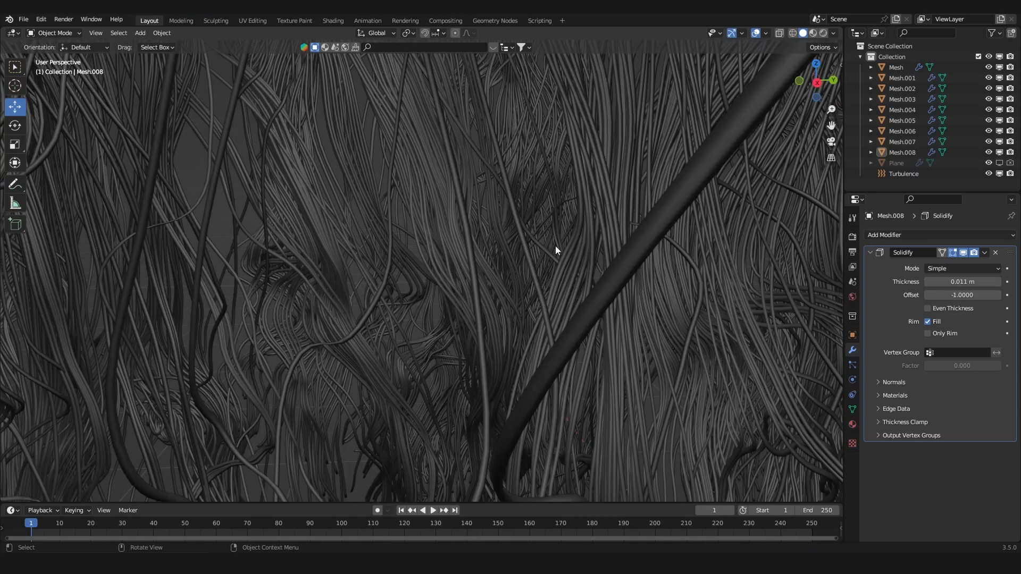
Step: Add a camera object and view the strand tangle through it
click(810, 33)
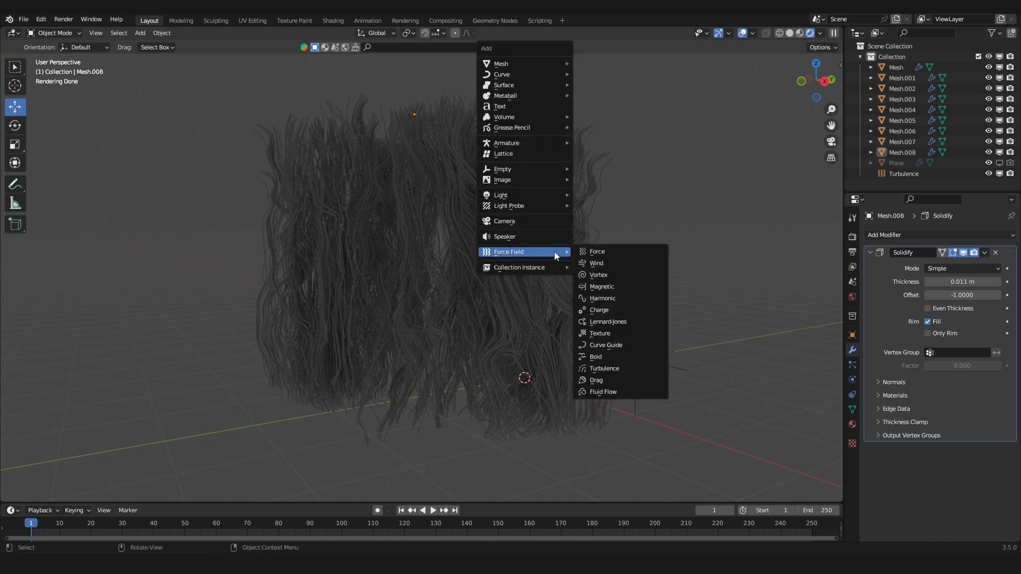
click(504, 221)
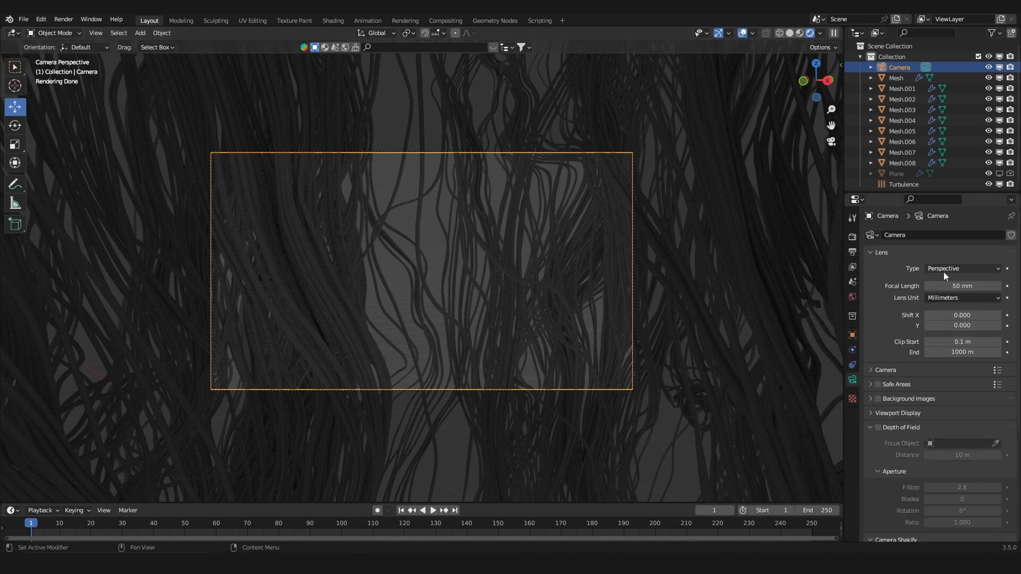
Step: Set the camera to Panoramic Equirectangular and enable Render Region in output settings
click(962, 268)
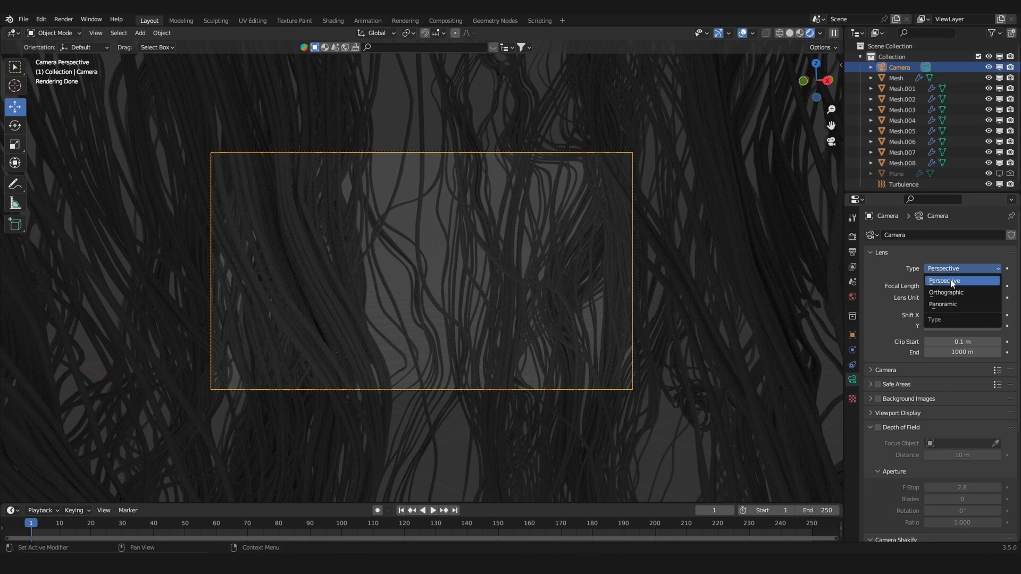
click(942, 304)
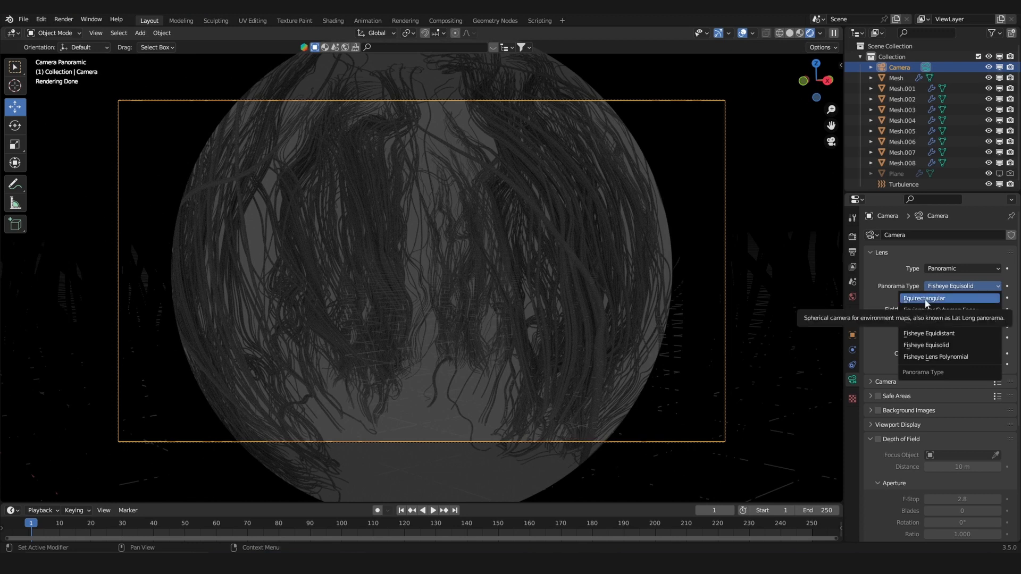
click(925, 298)
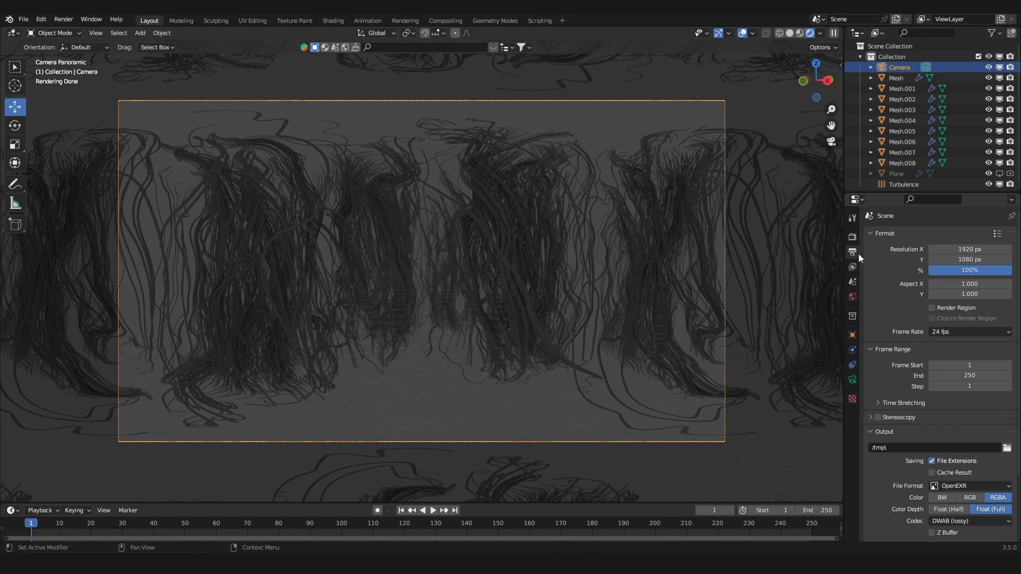
mouse_move(851, 253)
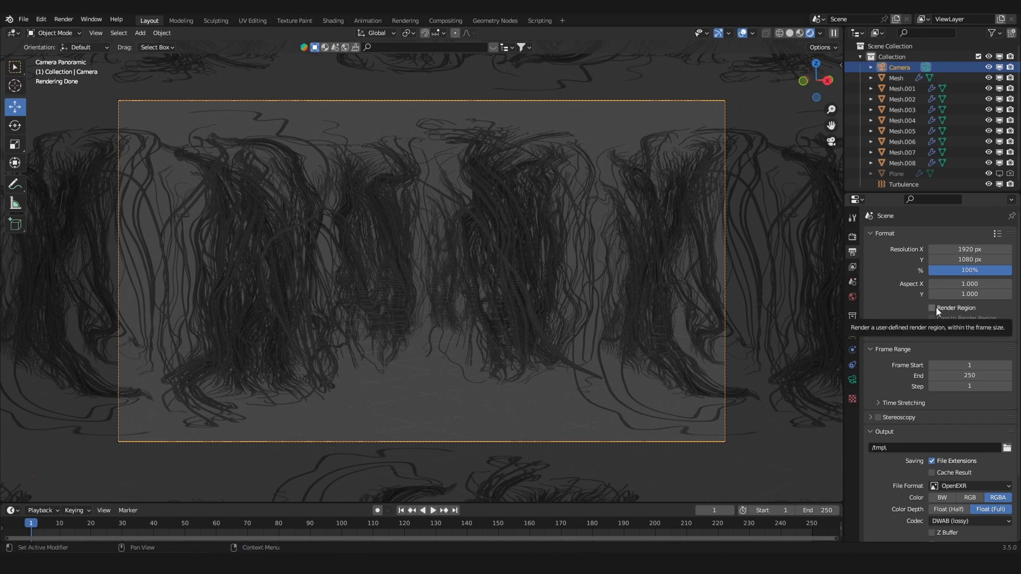
click(932, 308)
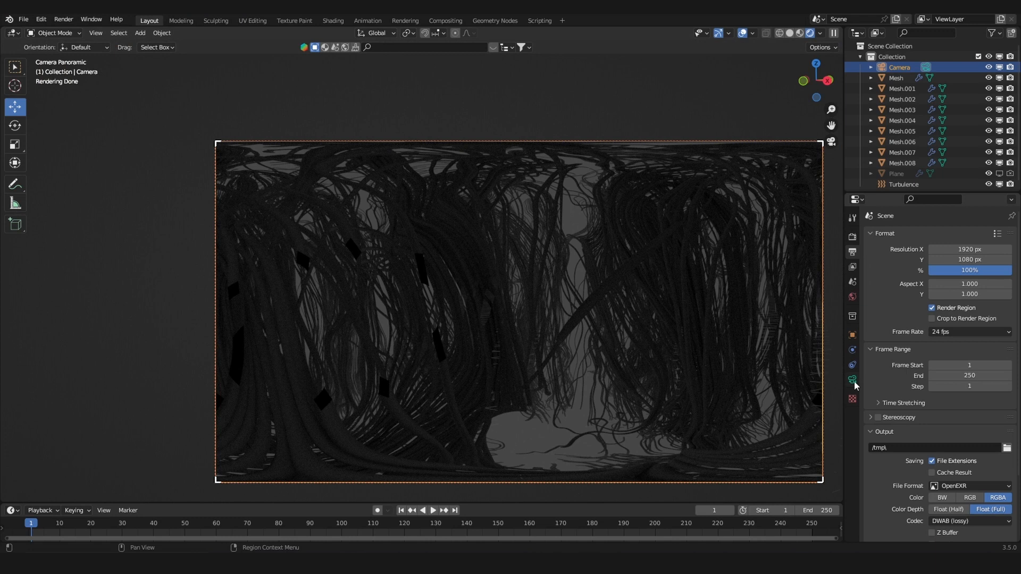
mouse_move(852, 355)
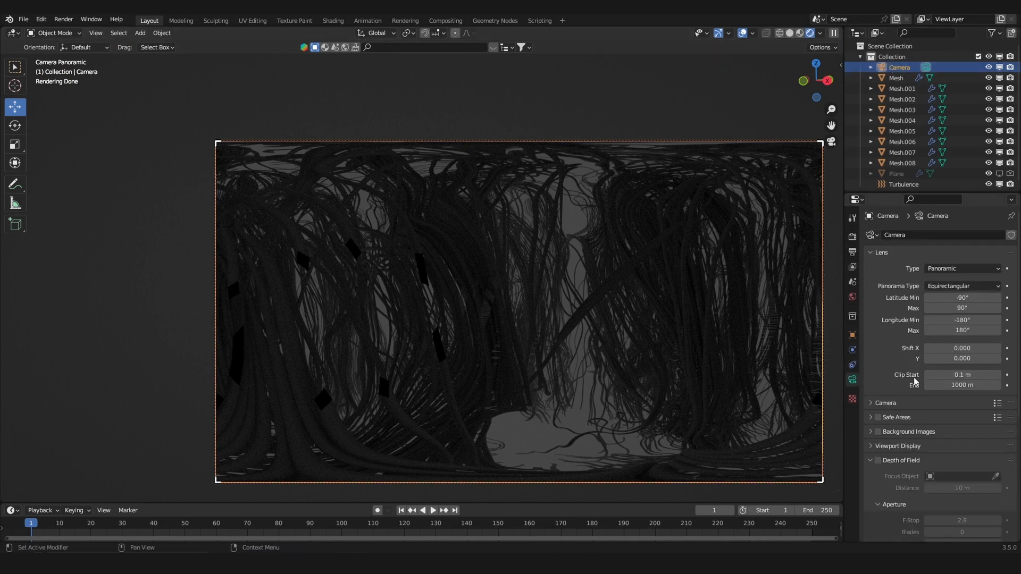
Step: Set the camera's Clip Start to 0.00001 m
double_click(962, 374)
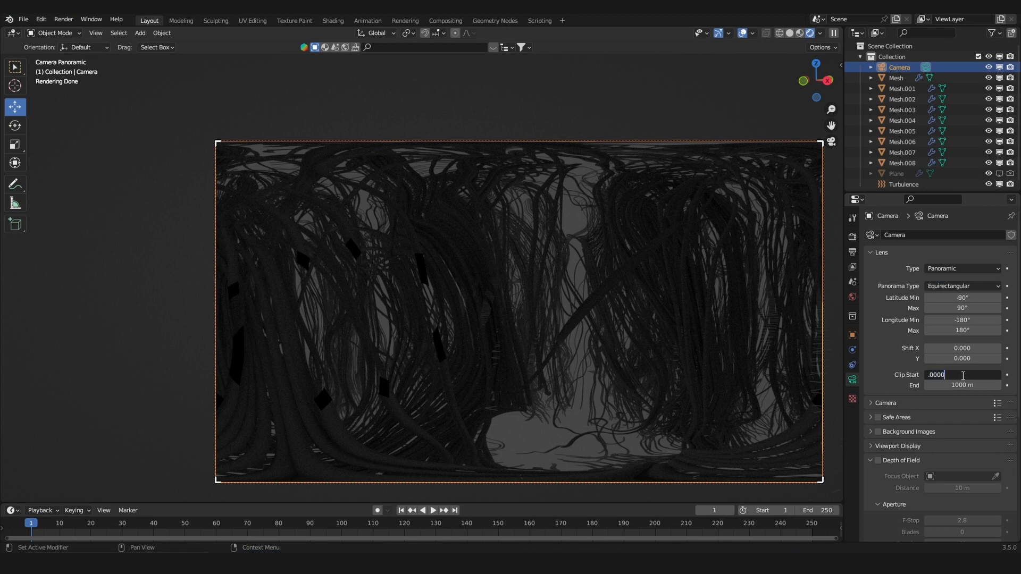
key(Return)
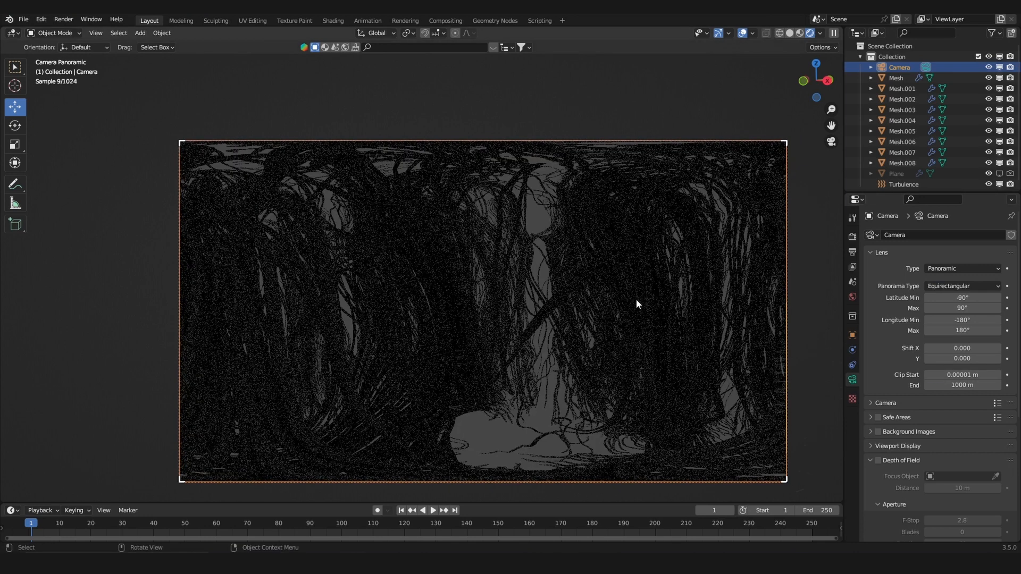
click(852, 296)
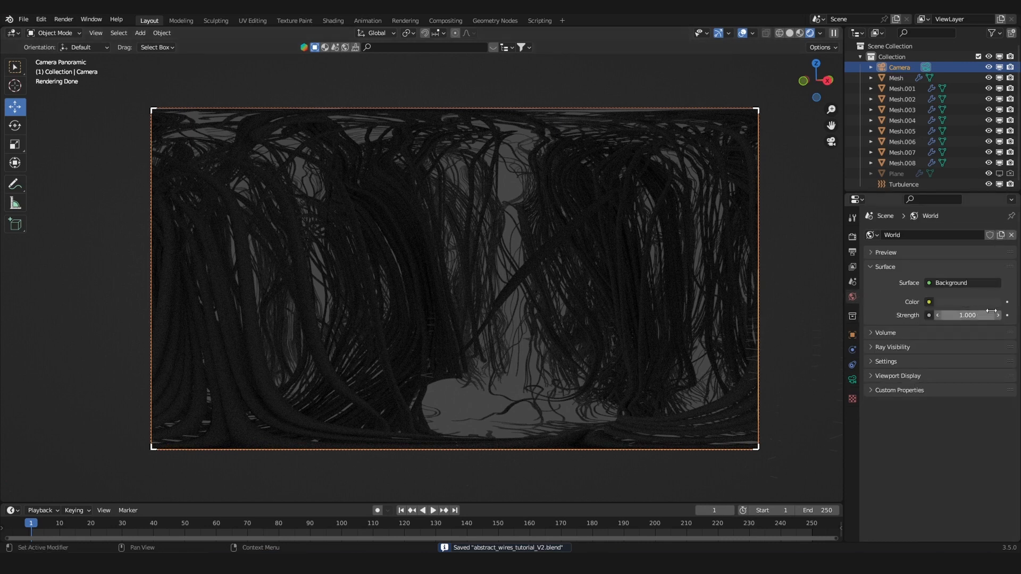
mouse_move(968, 315)
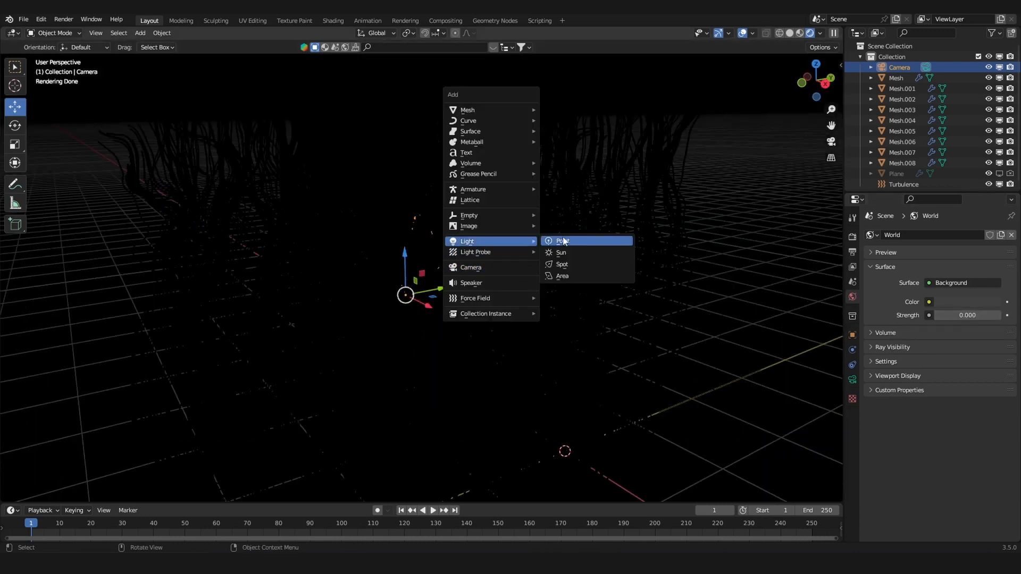
Step: Add a point light over the strands and set its colour to blue
click(562, 241)
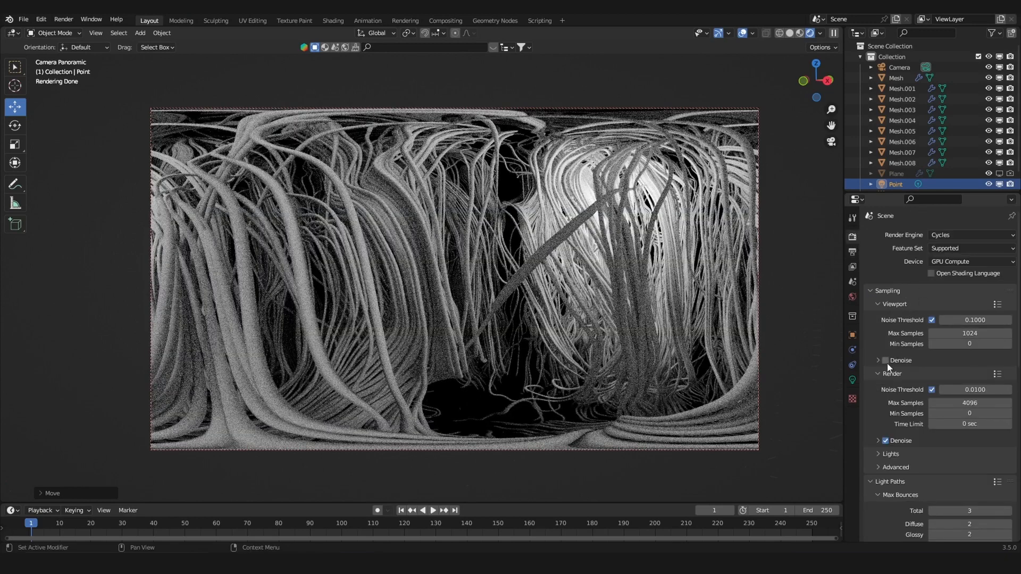
click(961, 297)
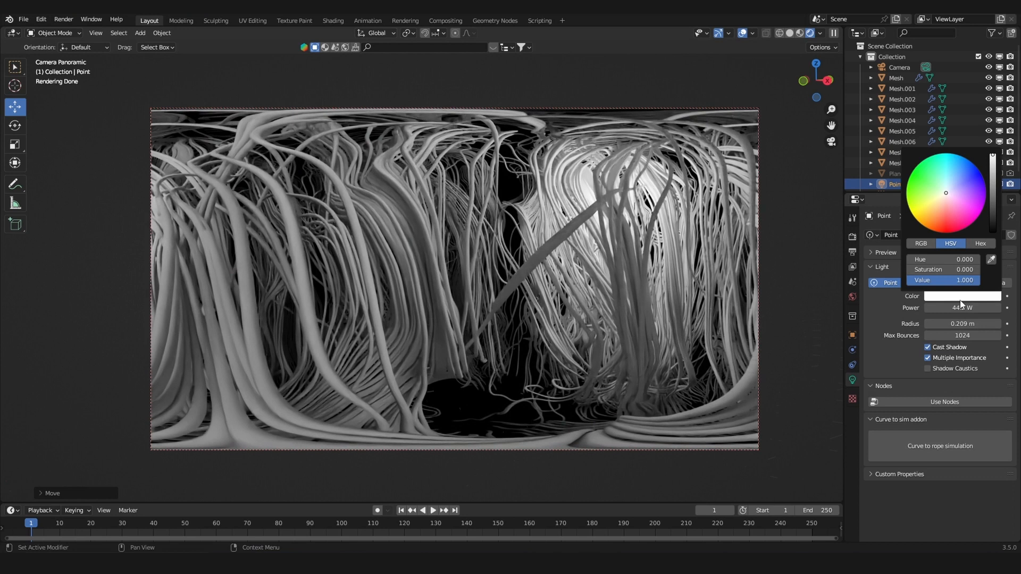
click(968, 179)
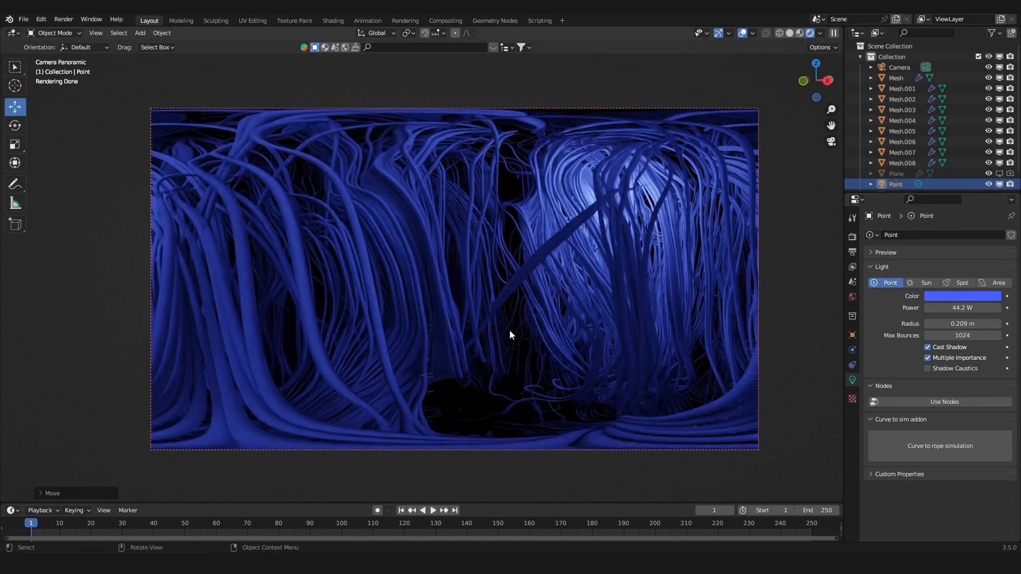
mouse_move(352, 195)
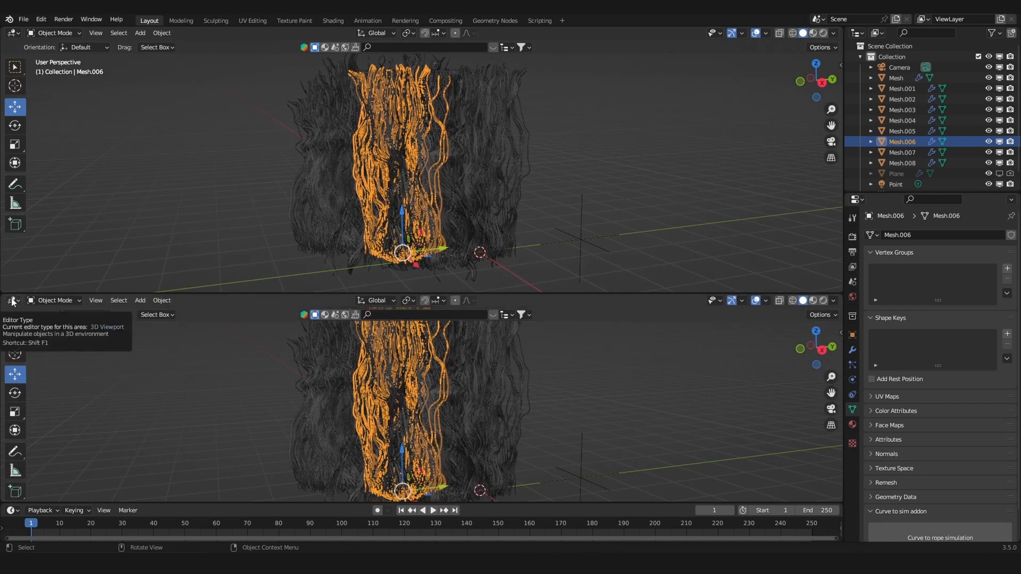
Step: Turn the lower area into the Shader Editor and create a new material named 'wire mat'
click(13, 300)
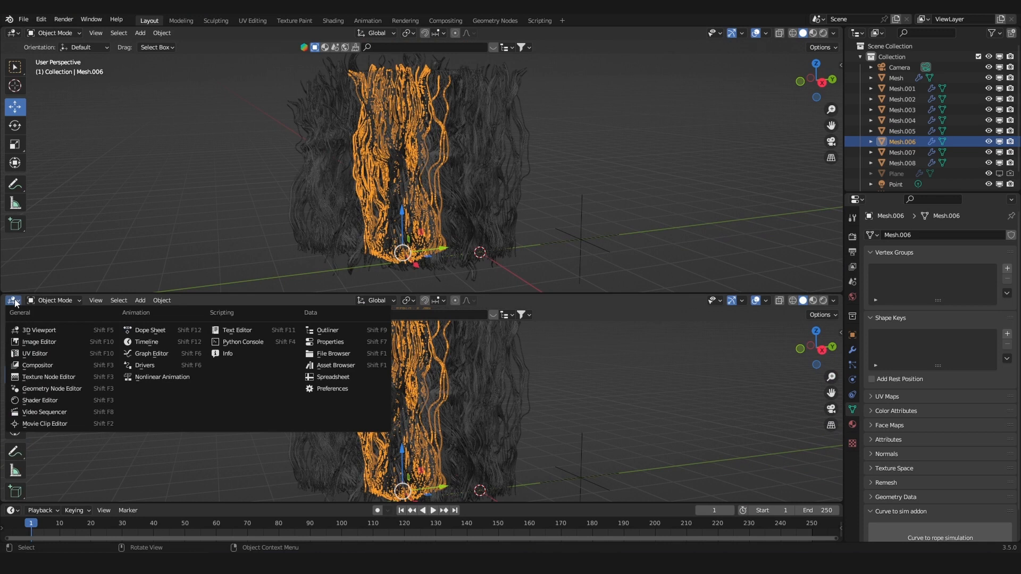
click(40, 399)
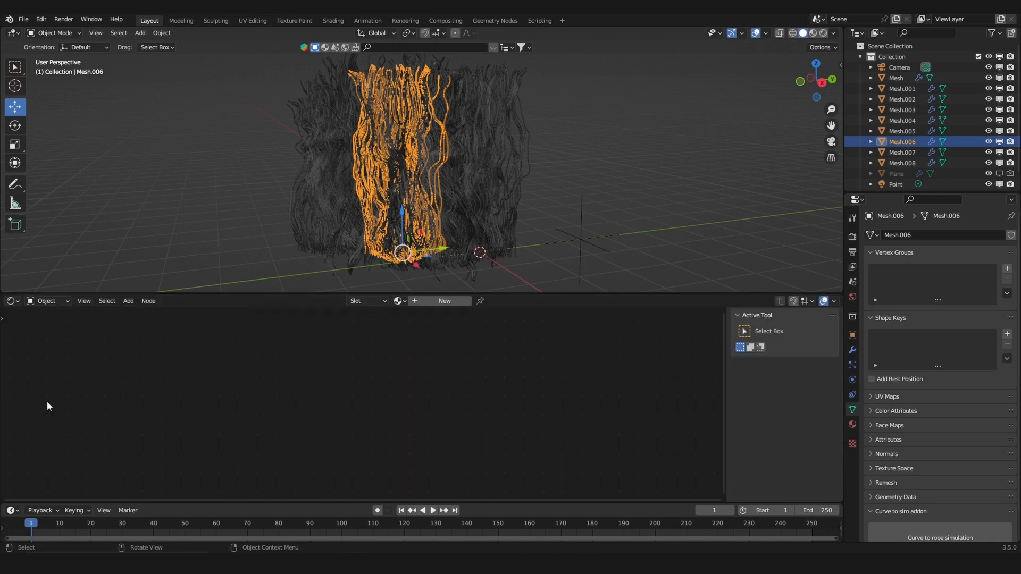
mouse_move(454, 306)
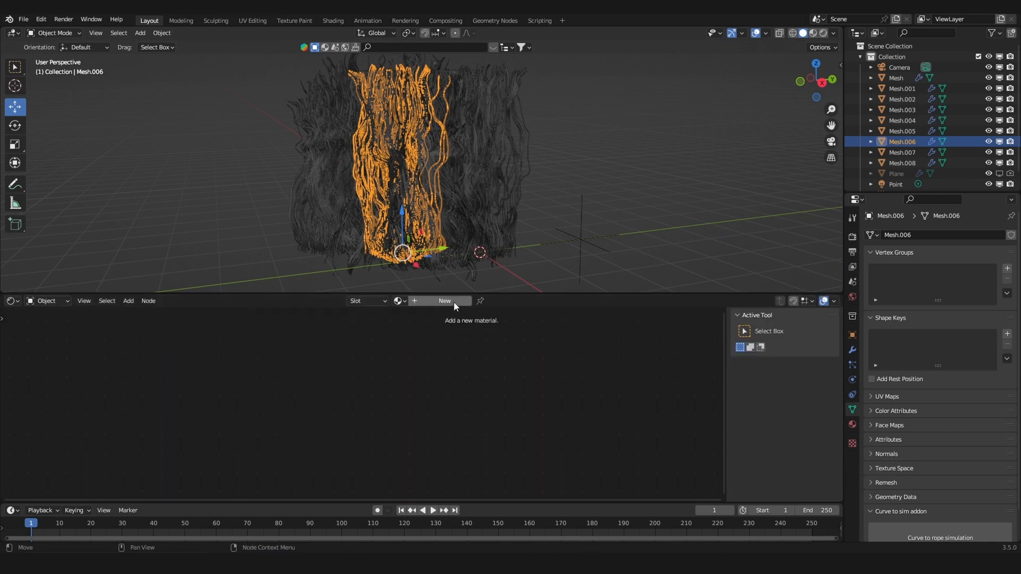
click(444, 301)
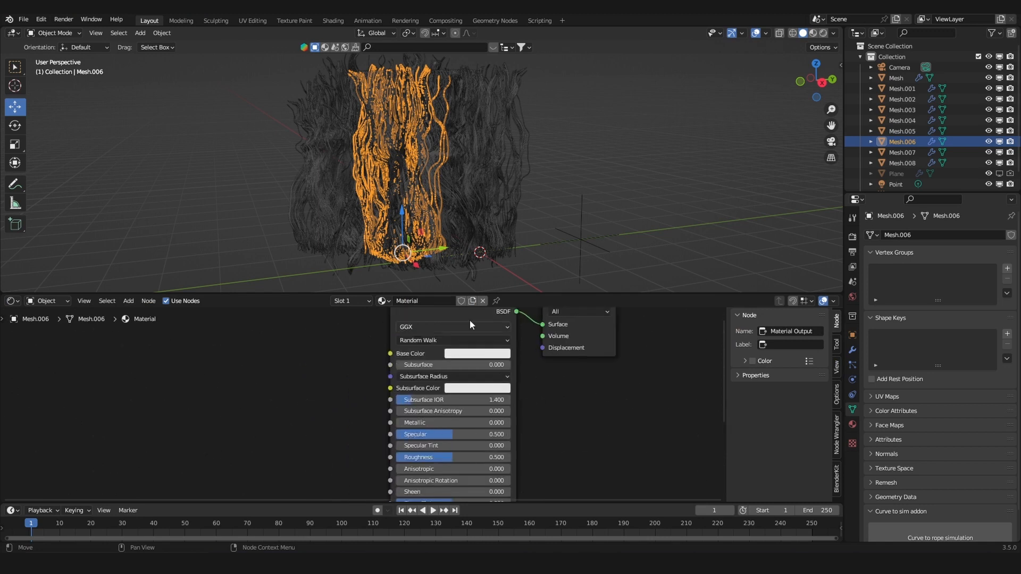
text(wire)
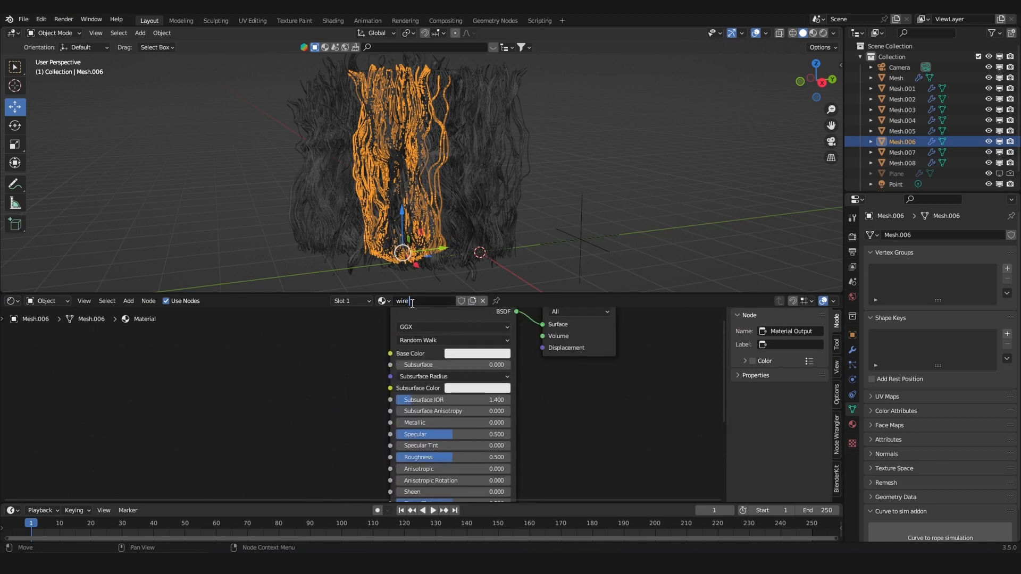
text(mat)
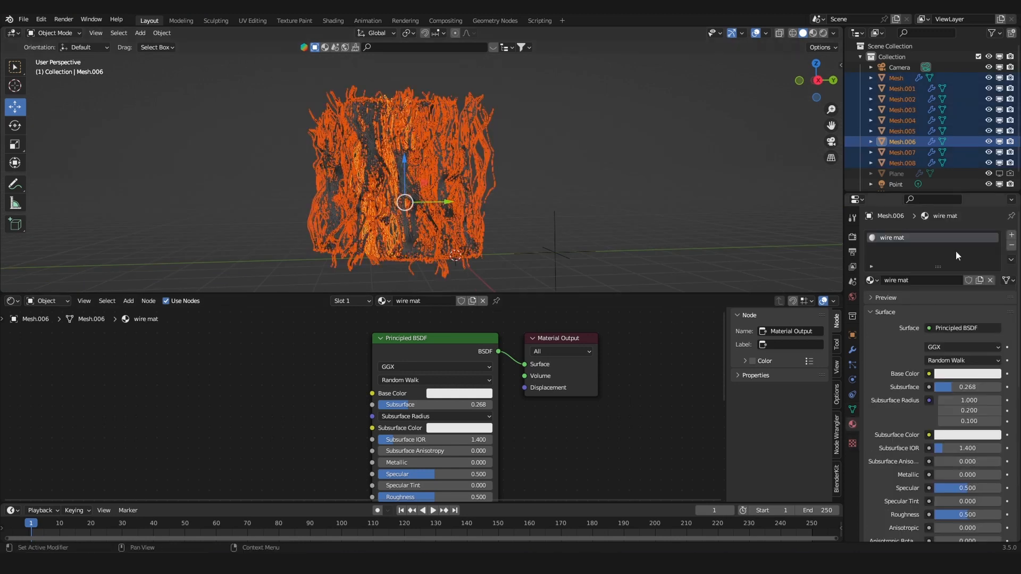
mouse_move(1011, 261)
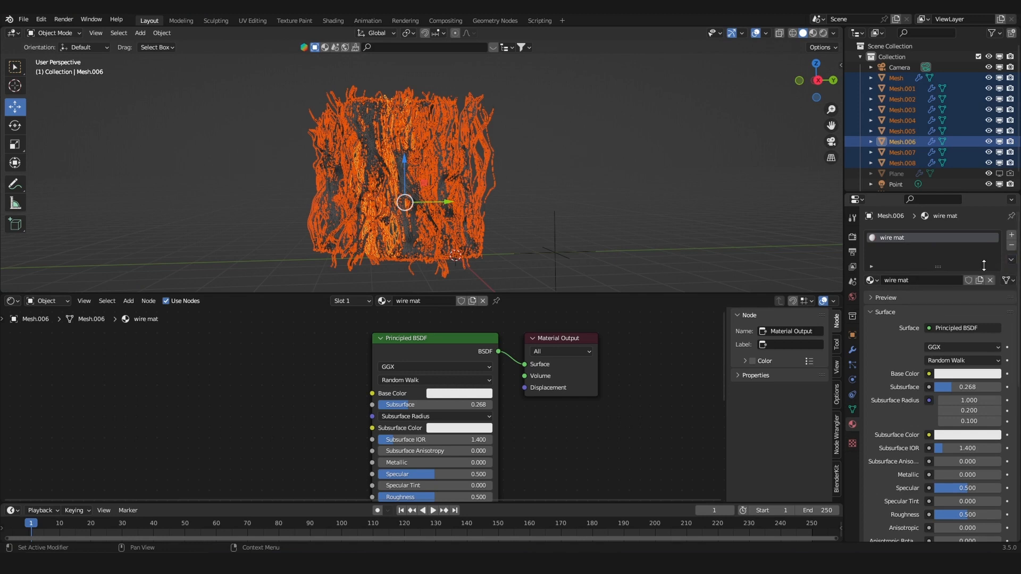
Step: Copy the wire mat material to all selected strands and switch to Rendered shading
click(1010, 260)
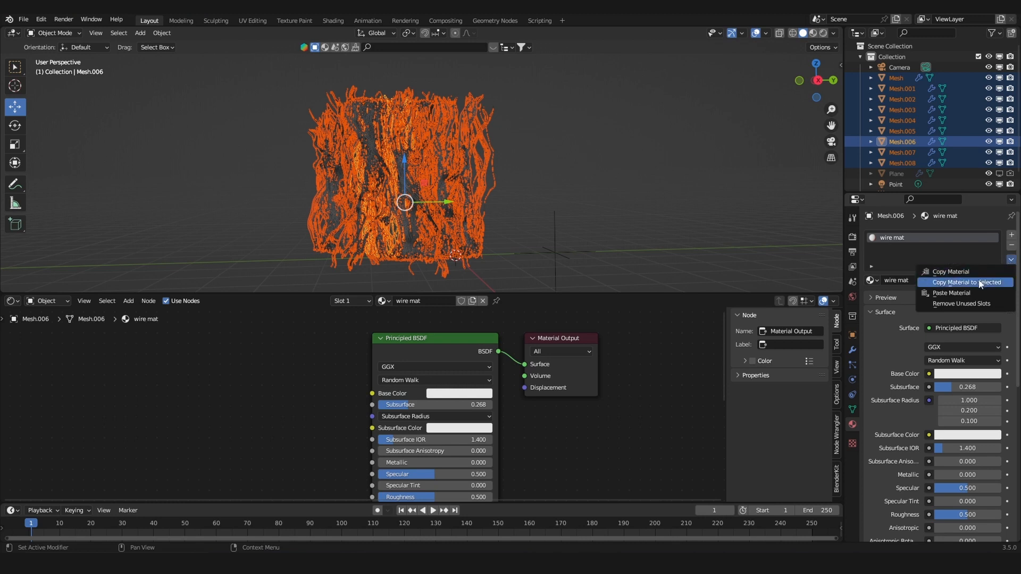
click(967, 281)
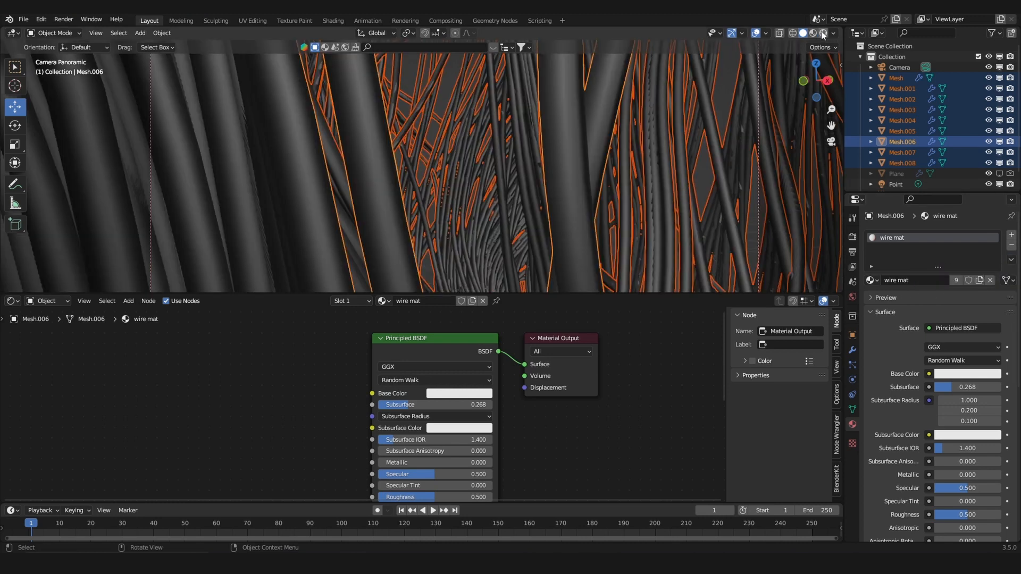
click(810, 32)
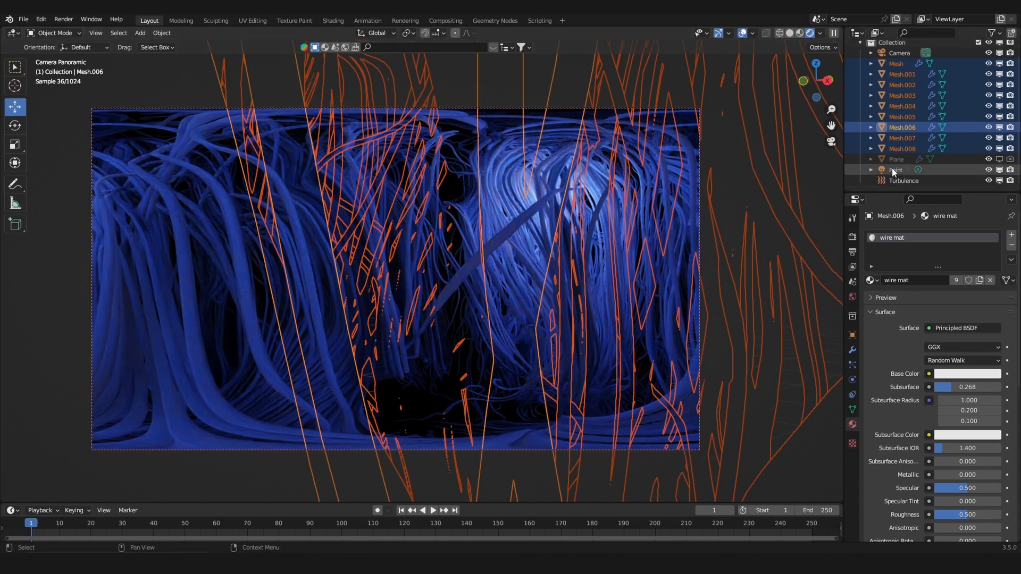
Step: Make the point light purple and give its duplicate a blue colour
click(895, 170)
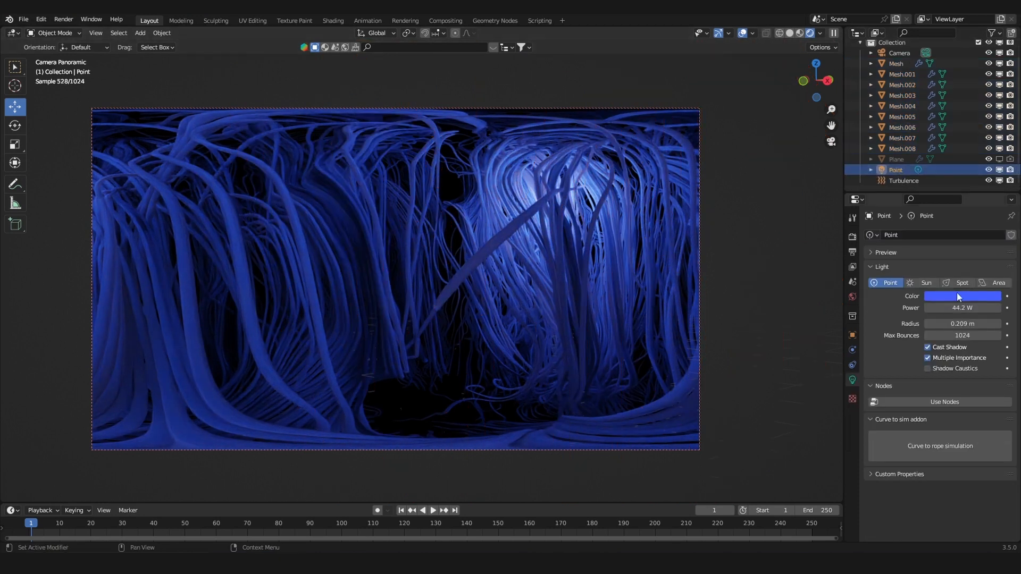
click(964, 296)
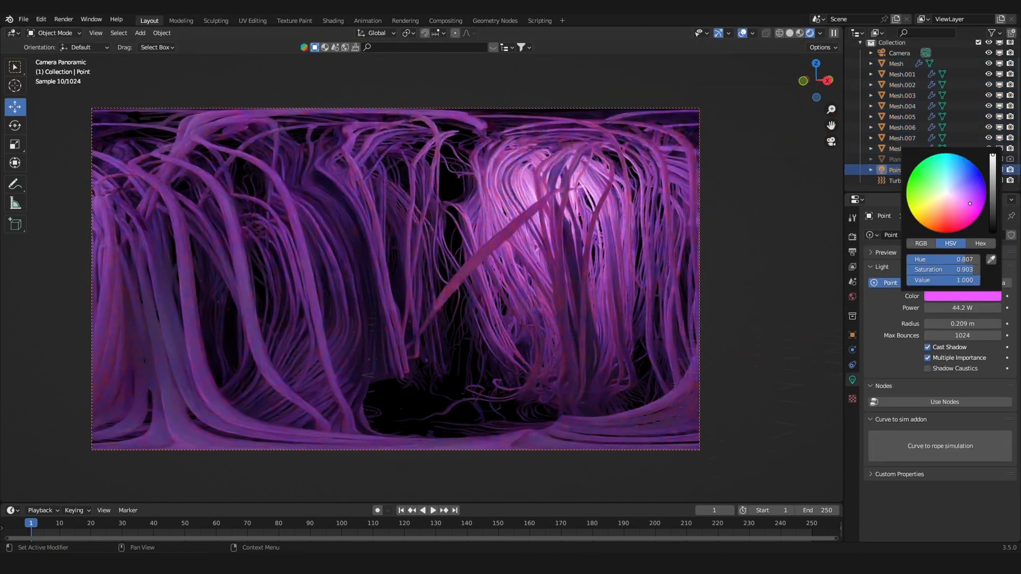
click(940, 233)
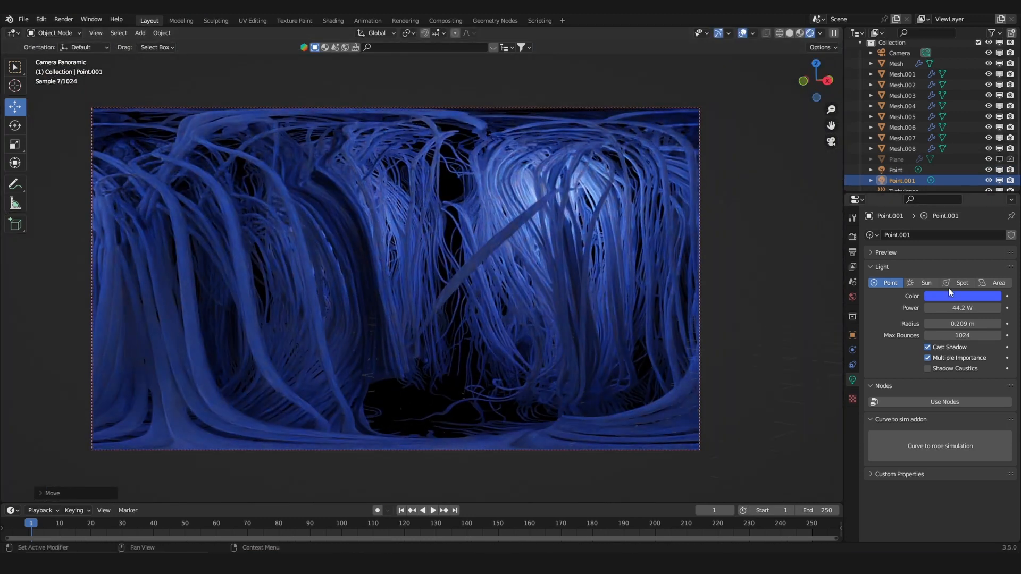
click(962, 296)
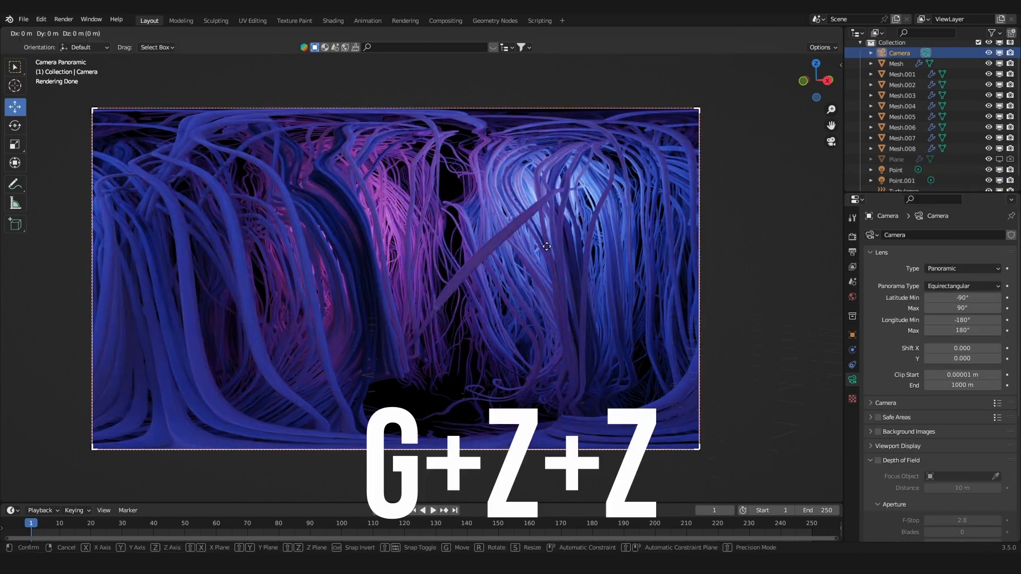
mouse_move(553, 288)
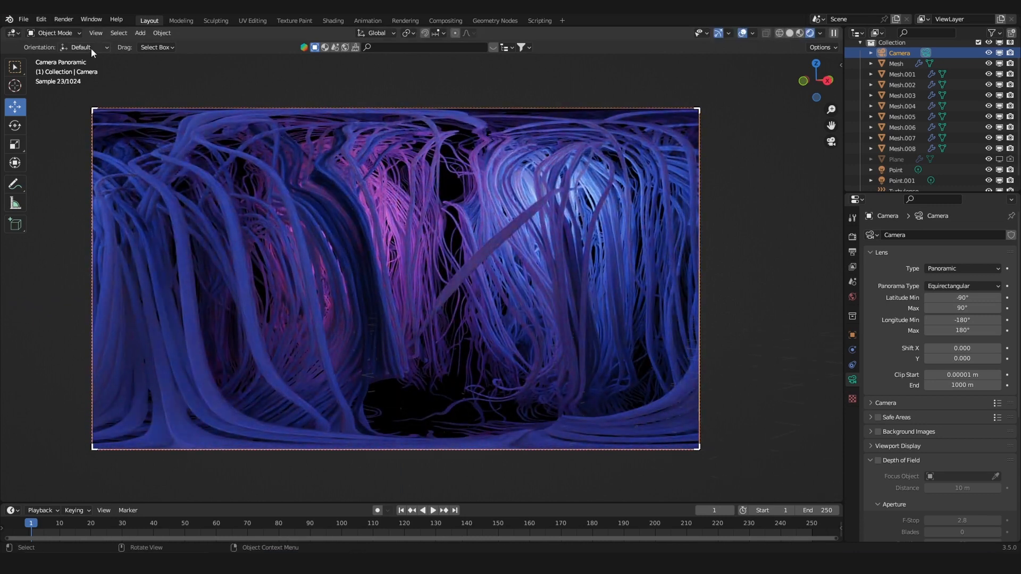
Step: Walk the camera into its starting position and keyframe location and rotation at frame 1
click(95, 32)
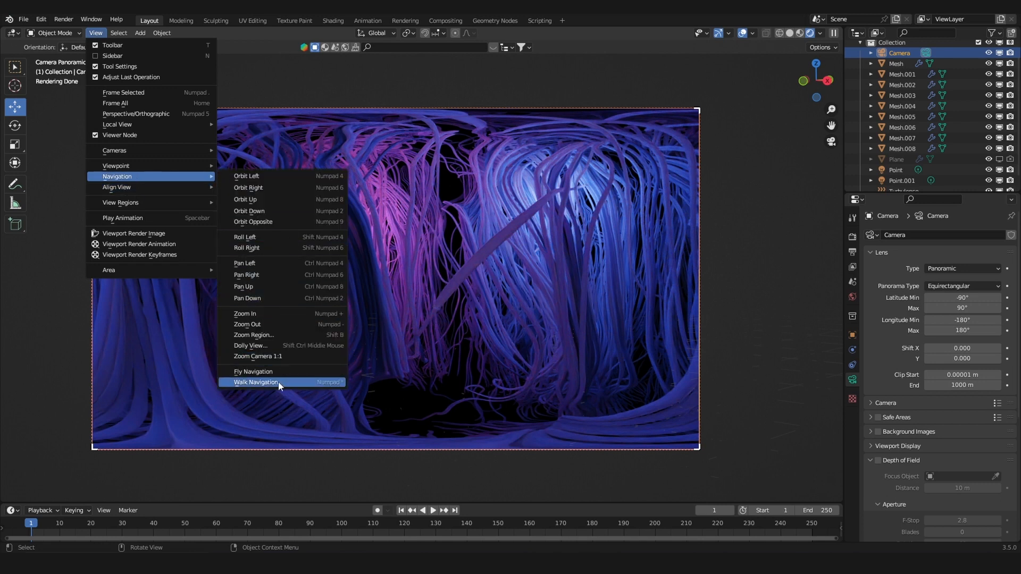
click(255, 382)
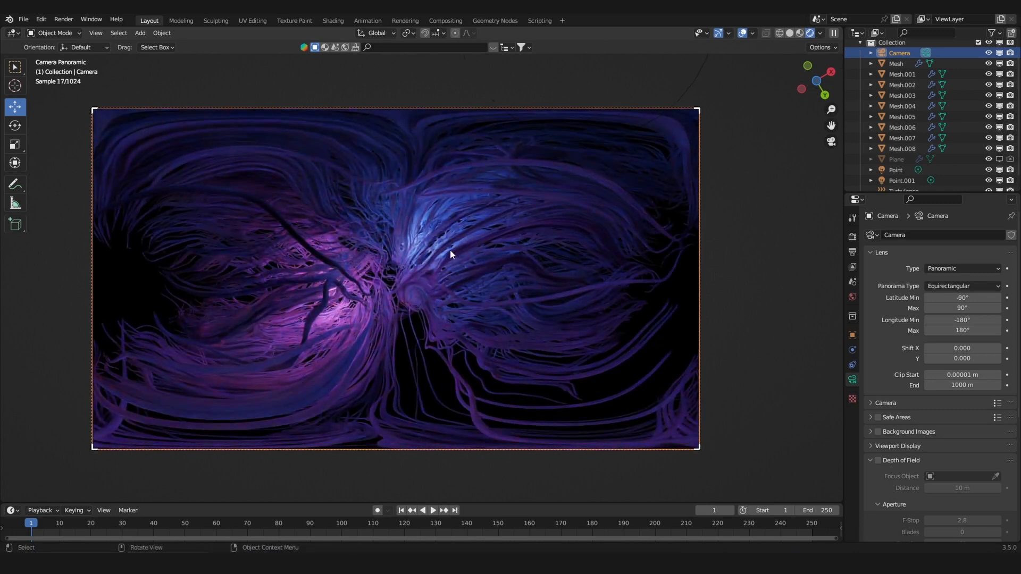
key(i)
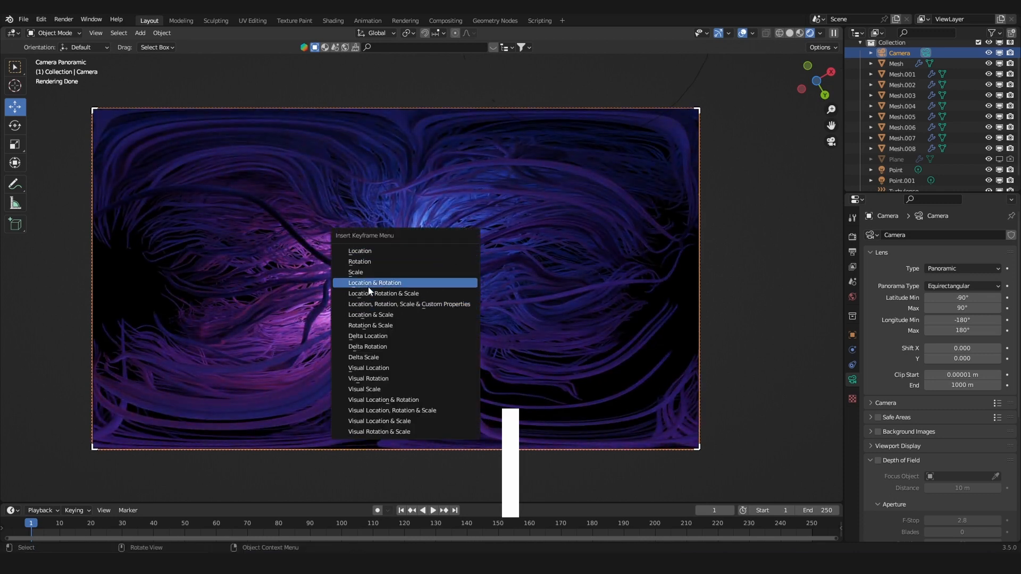
click(374, 282)
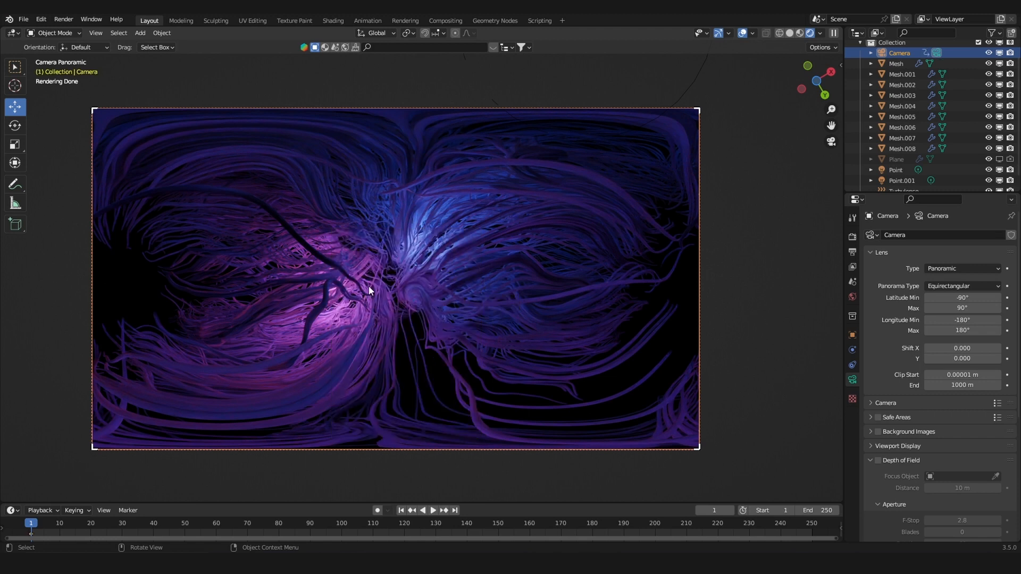
Step: At frame 250, reposition the camera, keyframe location and rotation, and open interpolation options
click(432, 510)
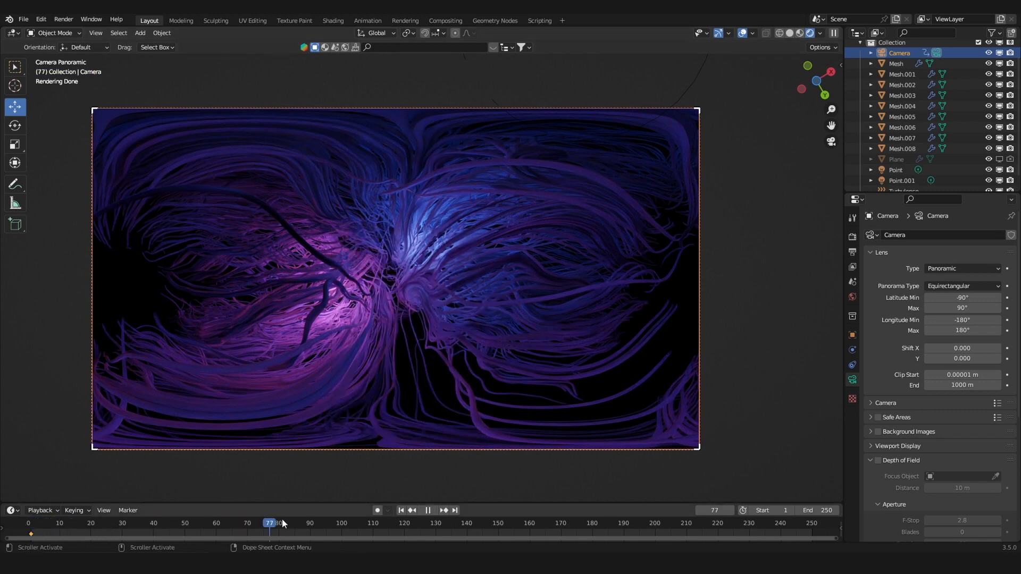
click(455, 511)
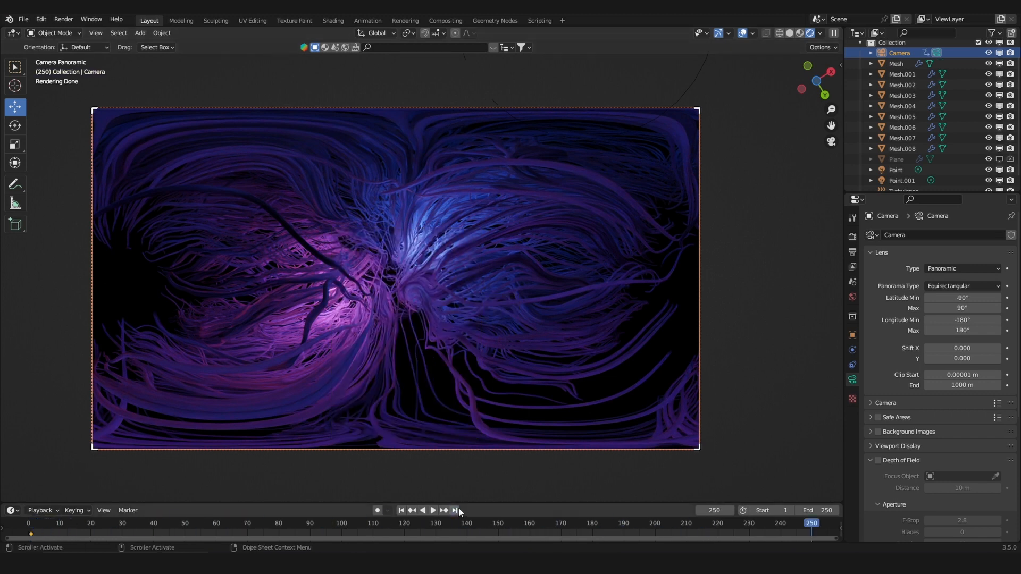
click(95, 33)
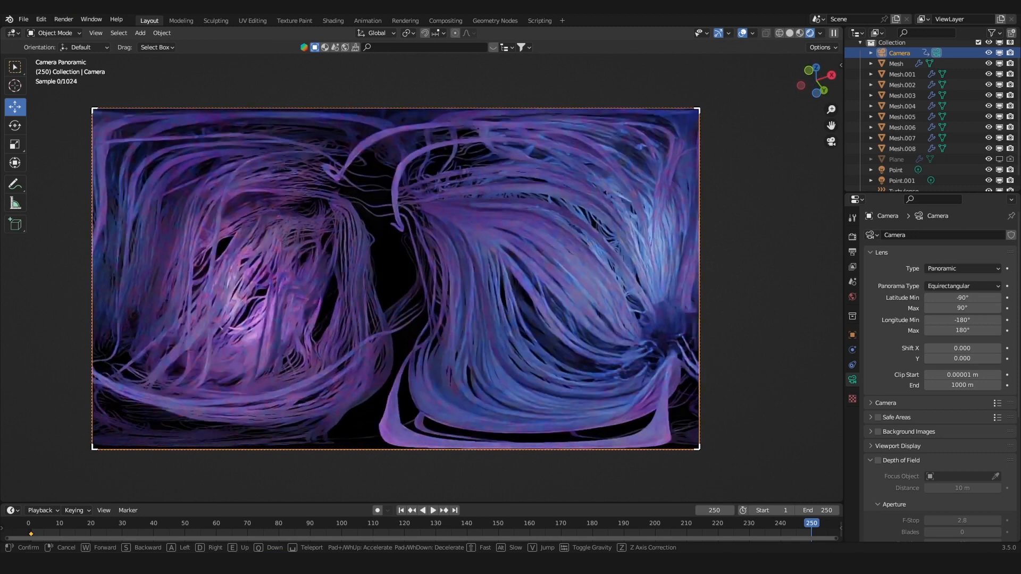
key(i)
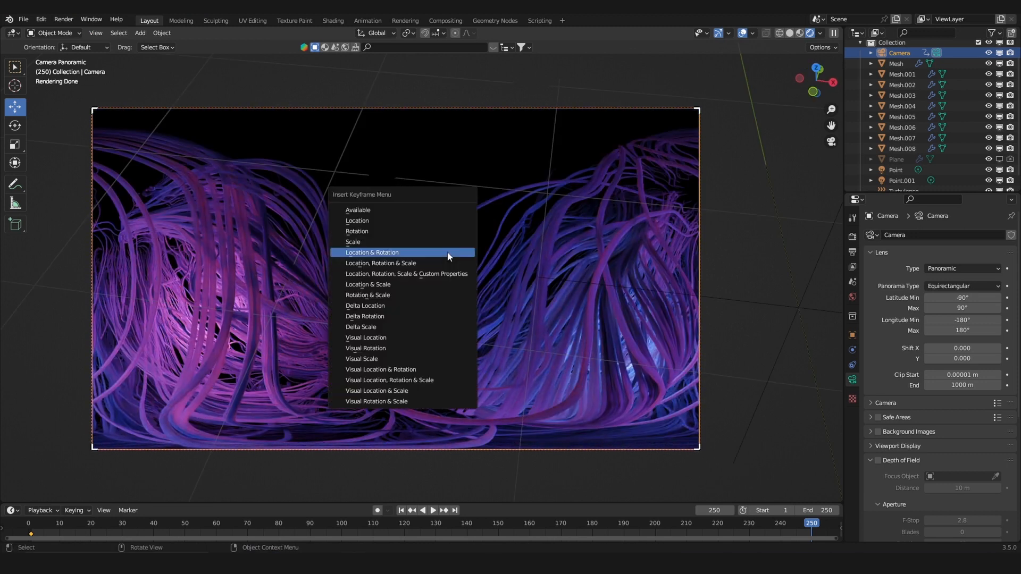
click(371, 252)
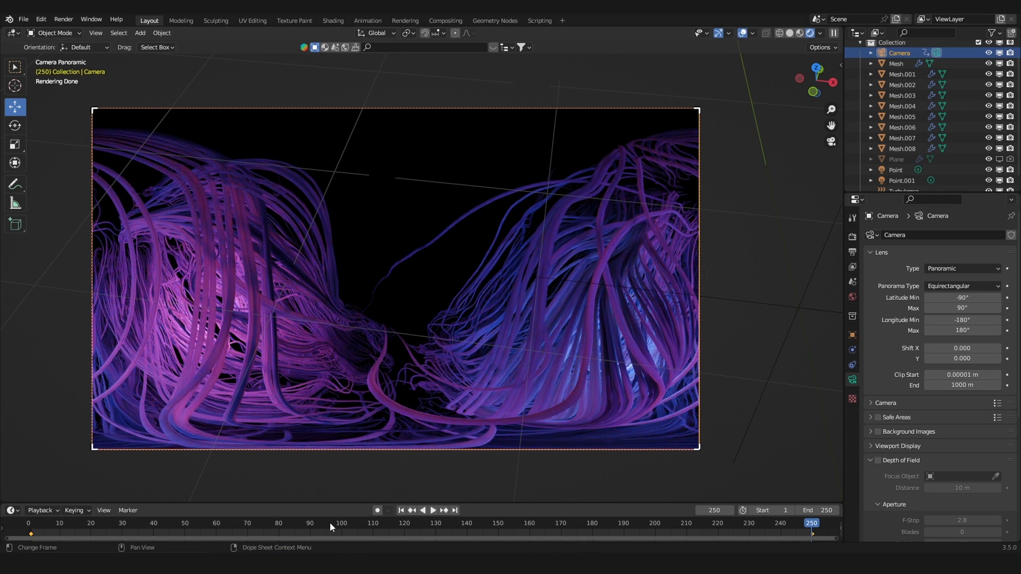
mouse_move(281, 527)
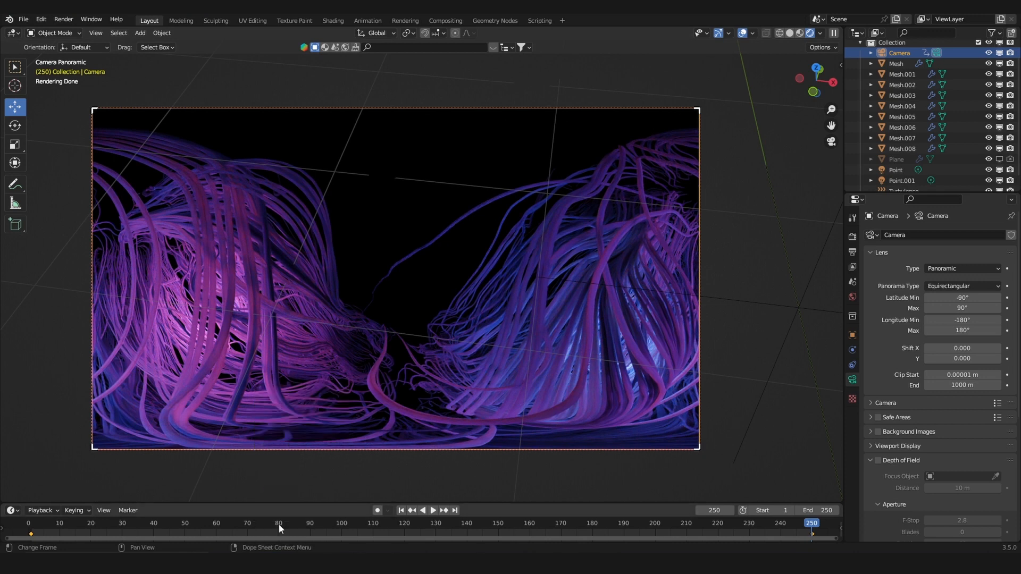
right_click(279, 522)
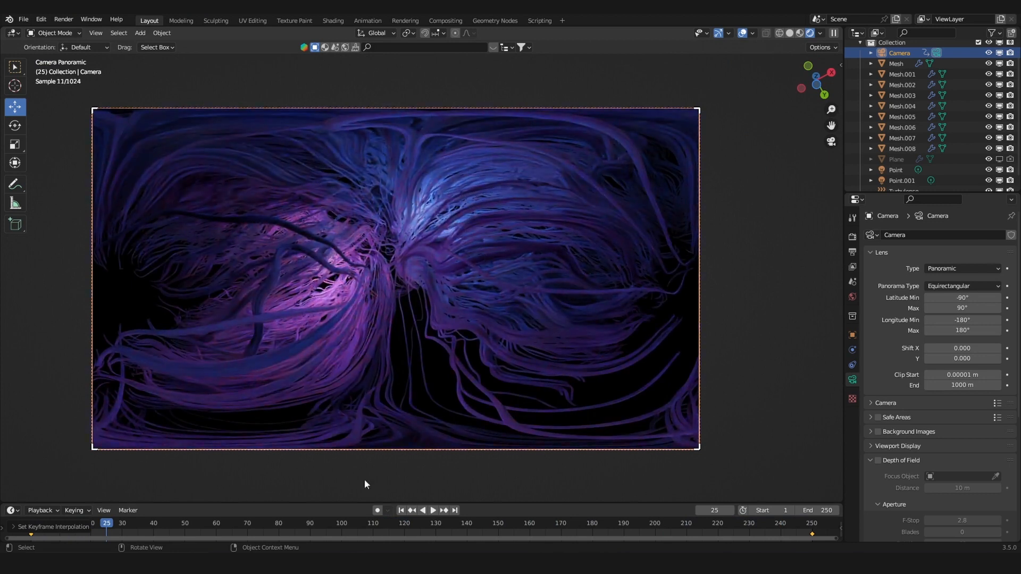
Step: Move the camera along its view axis and enable depth of field at 9 m distance
key(g)
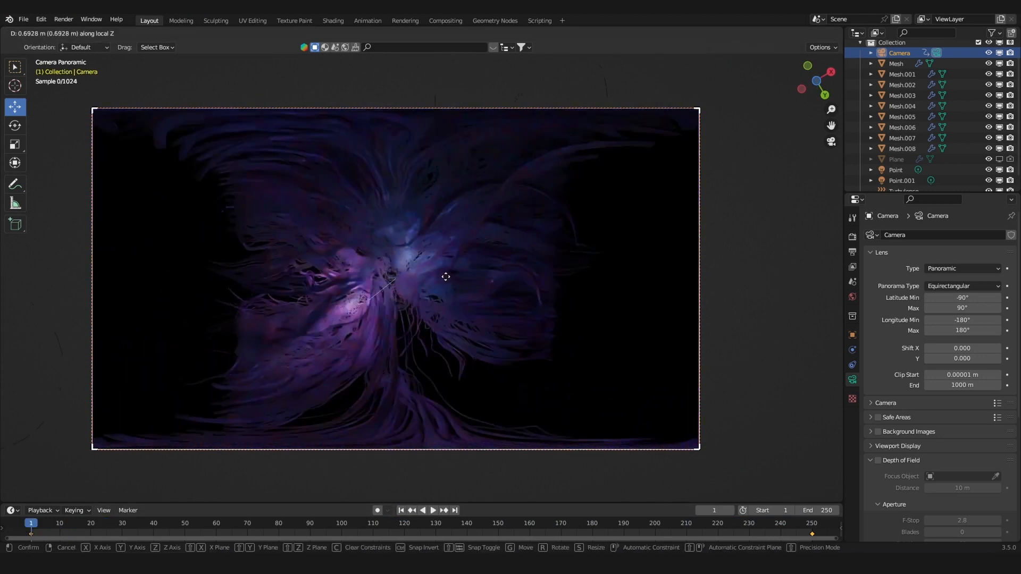
click(444, 276)
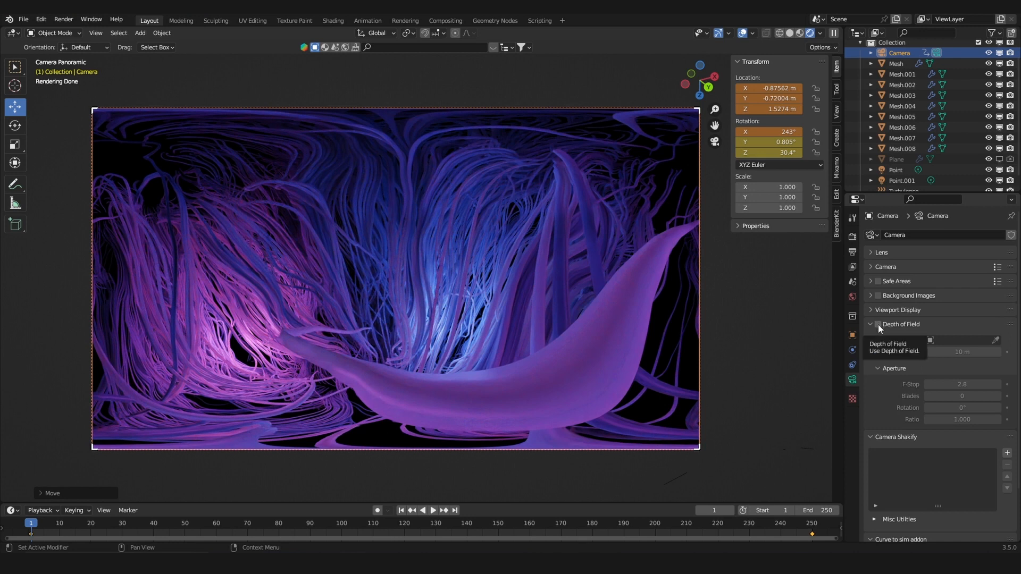
click(878, 324)
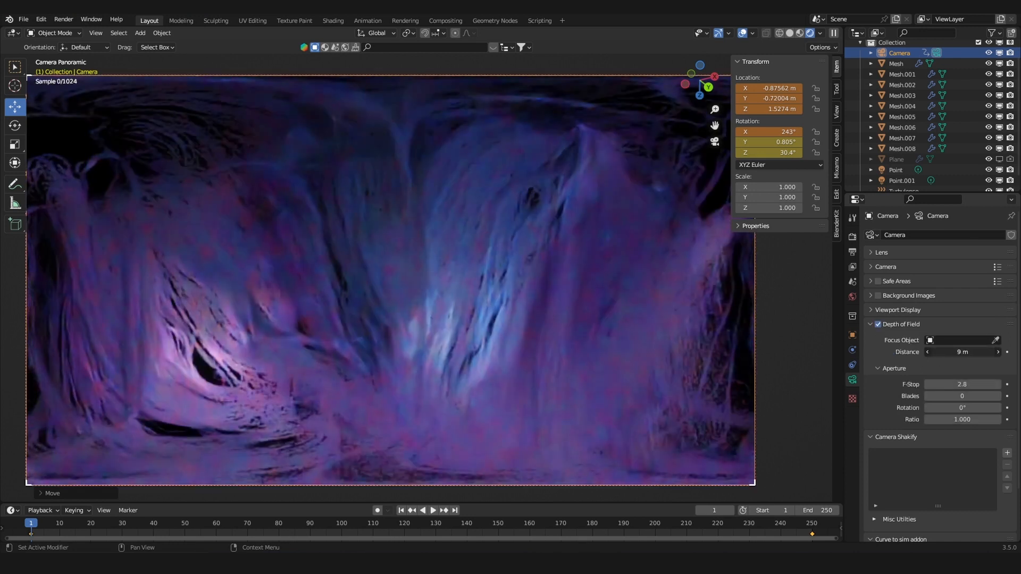